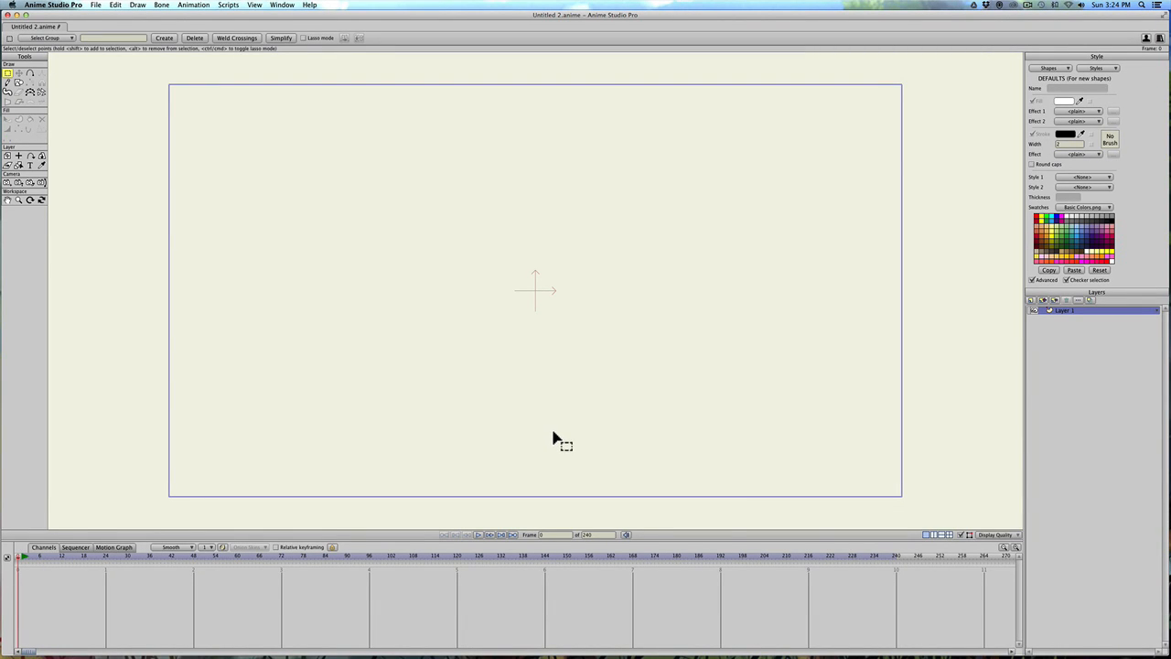
mouse_move(505, 418)
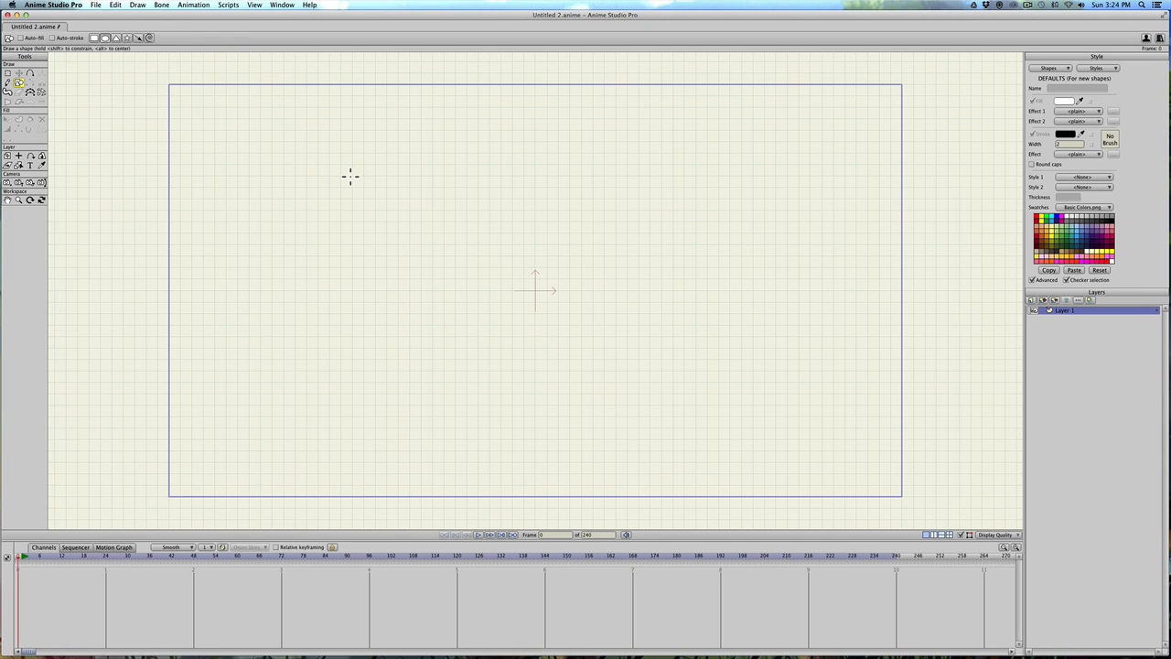
mouse_move(535, 291)
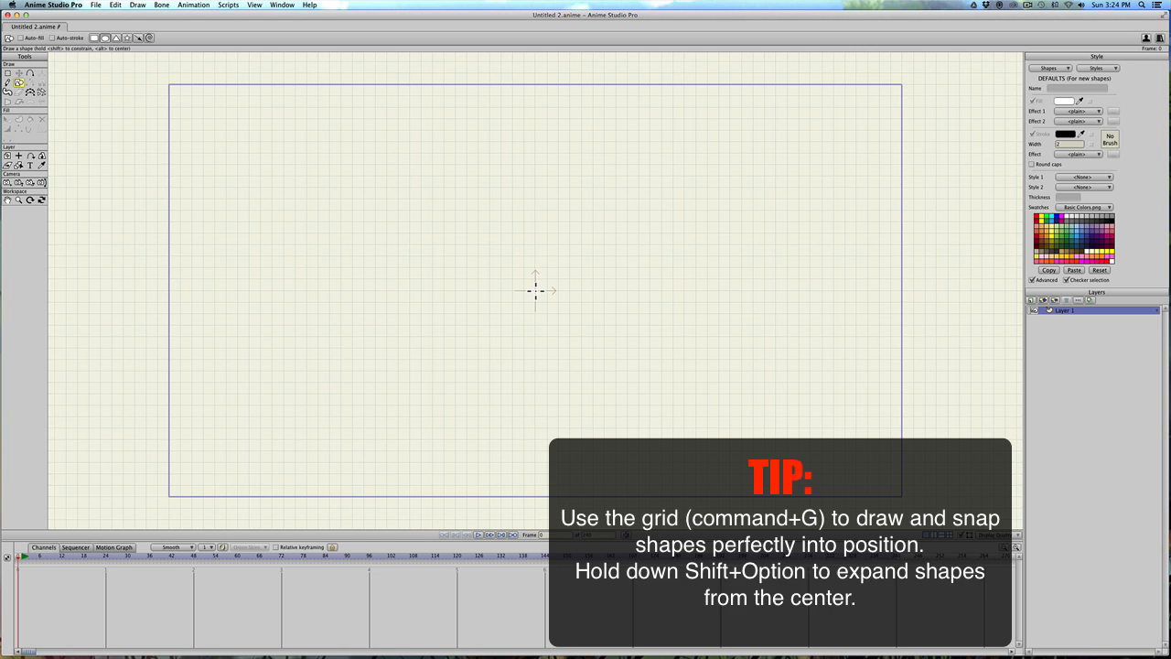
Step: Draw the large outer eye circle outward from its centre with the Oval tool
left_click_drag(535, 291, 613, 376)
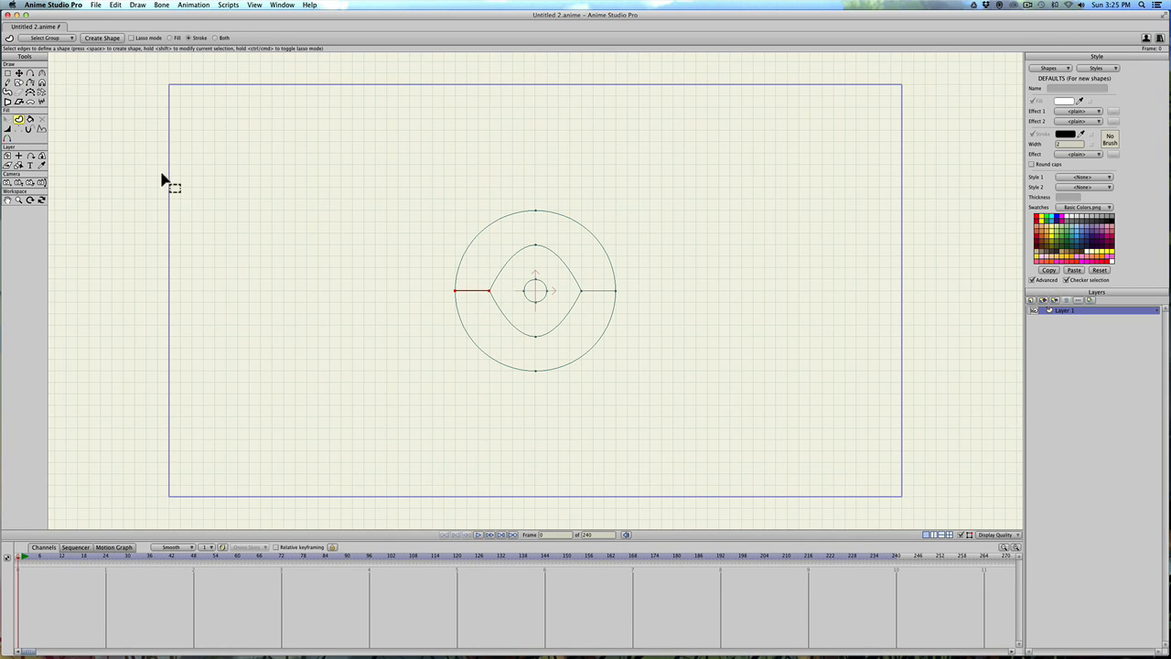
Step: Build filled shapes from the ring edges: a tan ring, a white eyeball and a black pupil
left_click(536, 211)
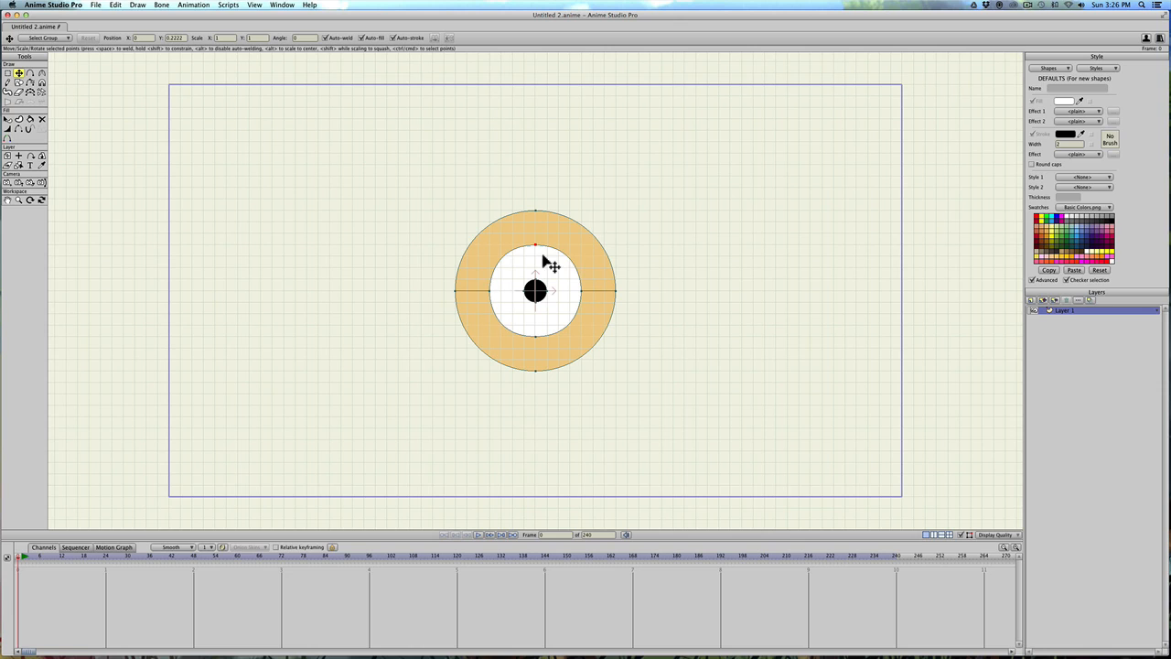
mouse_move(585, 288)
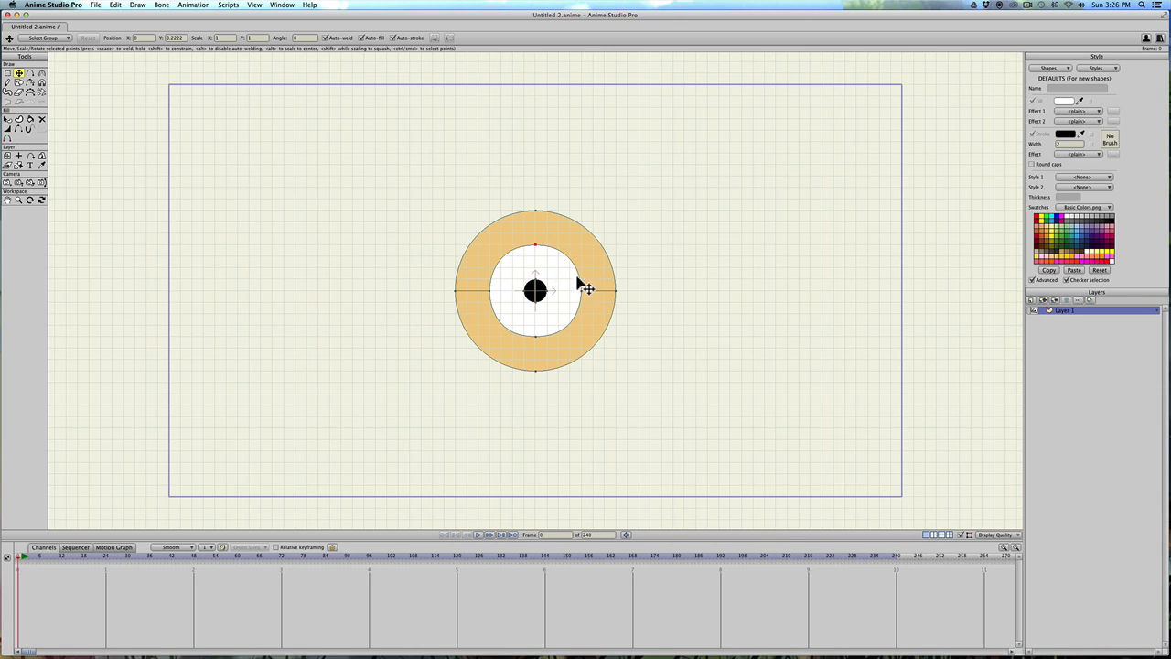
mouse_move(503, 294)
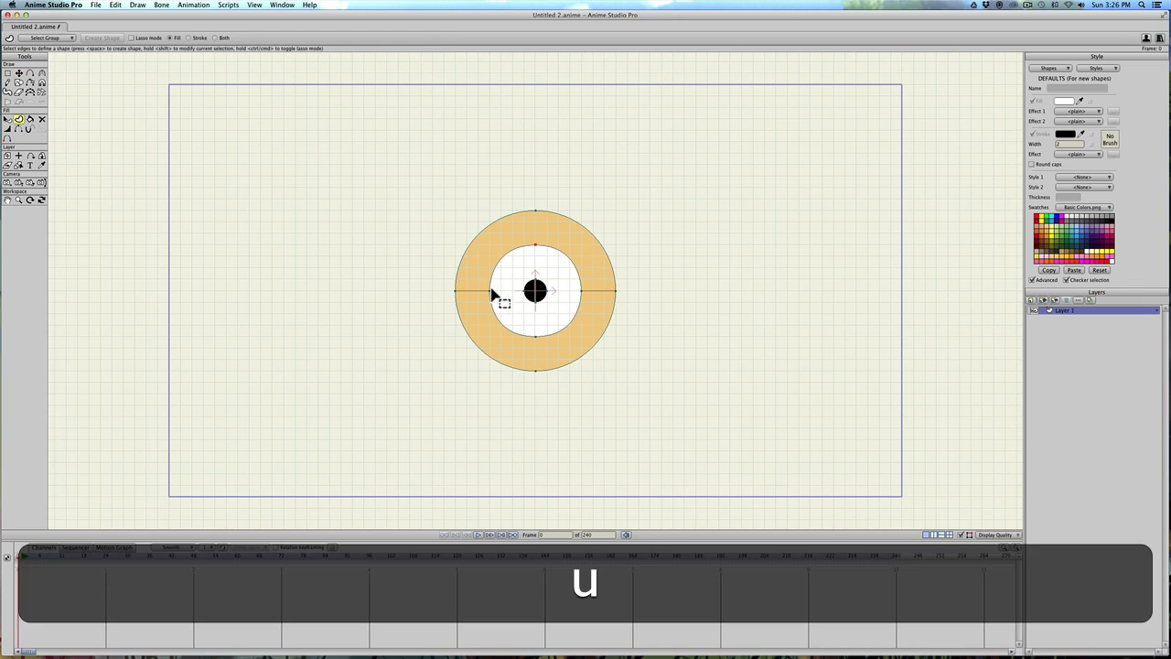
Step: Stroke the eyeball edge with a darker tan shade from the Color Picker and vary its width
left_click(489, 292)
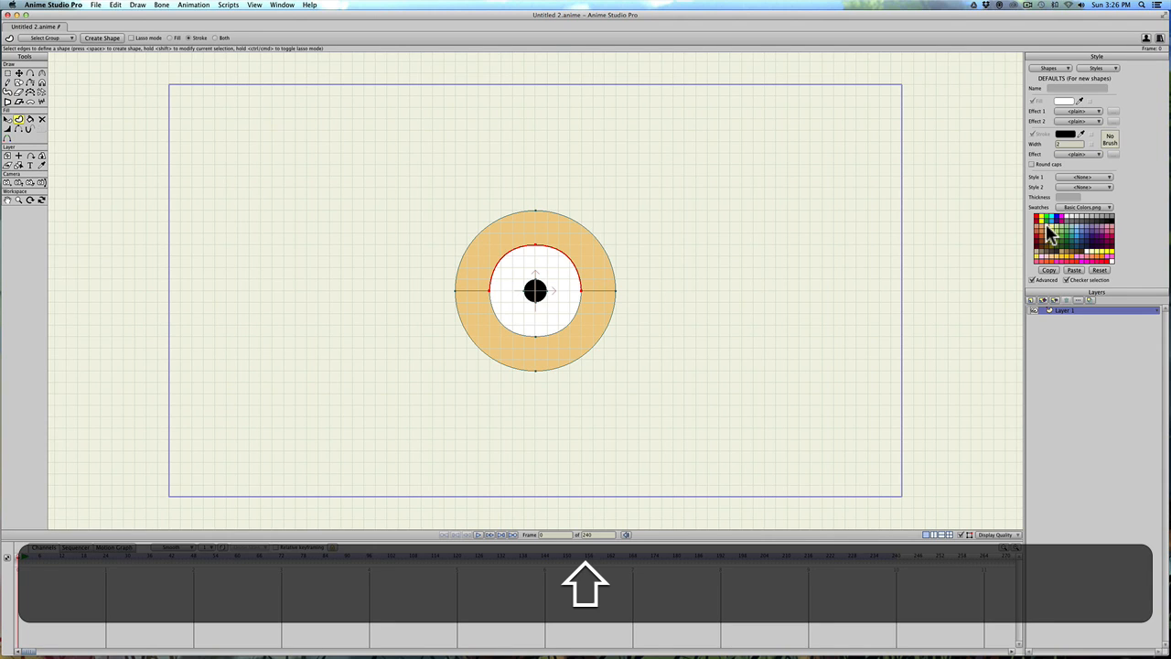
left_click(1064, 134)
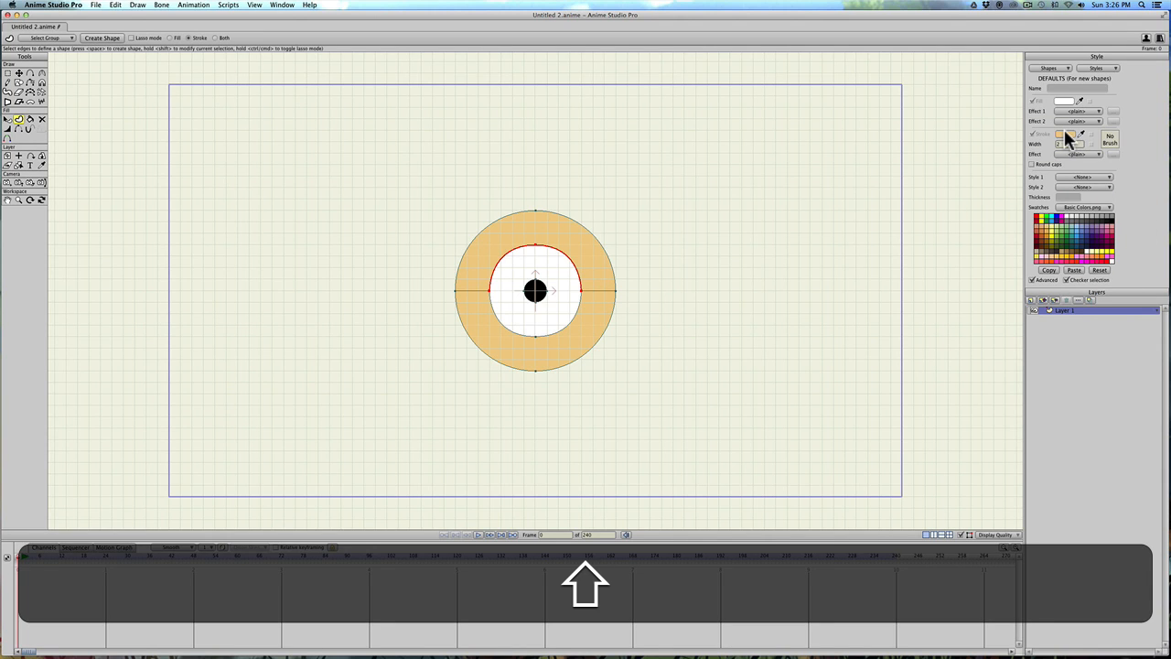
left_click(1064, 134)
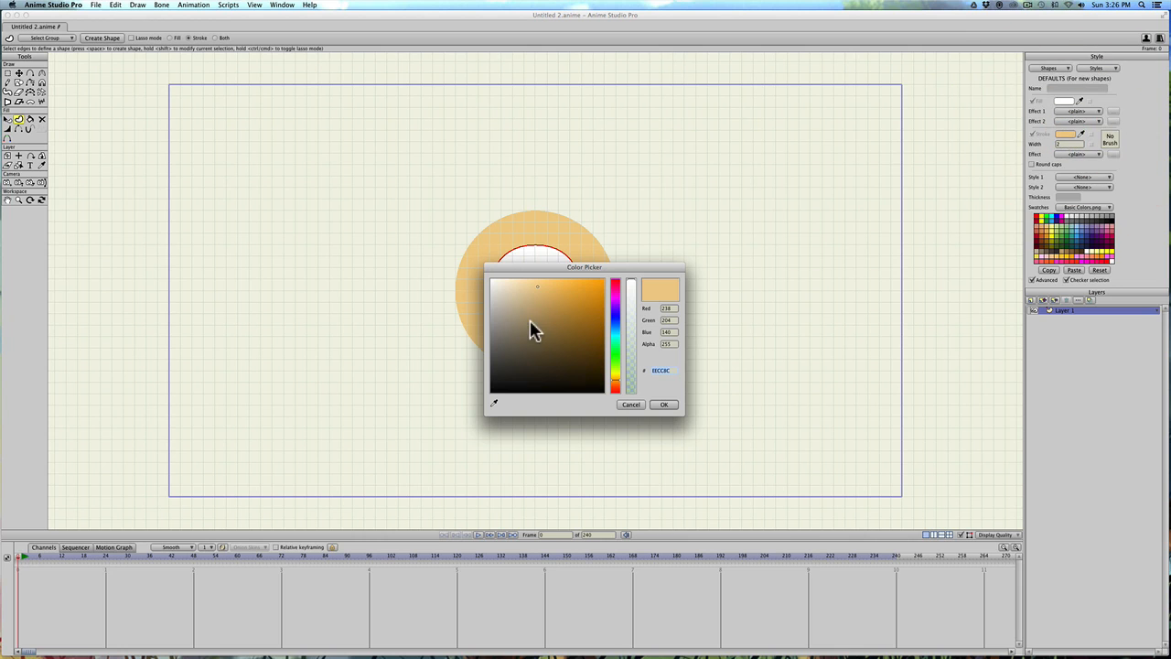
left_click(663, 405)
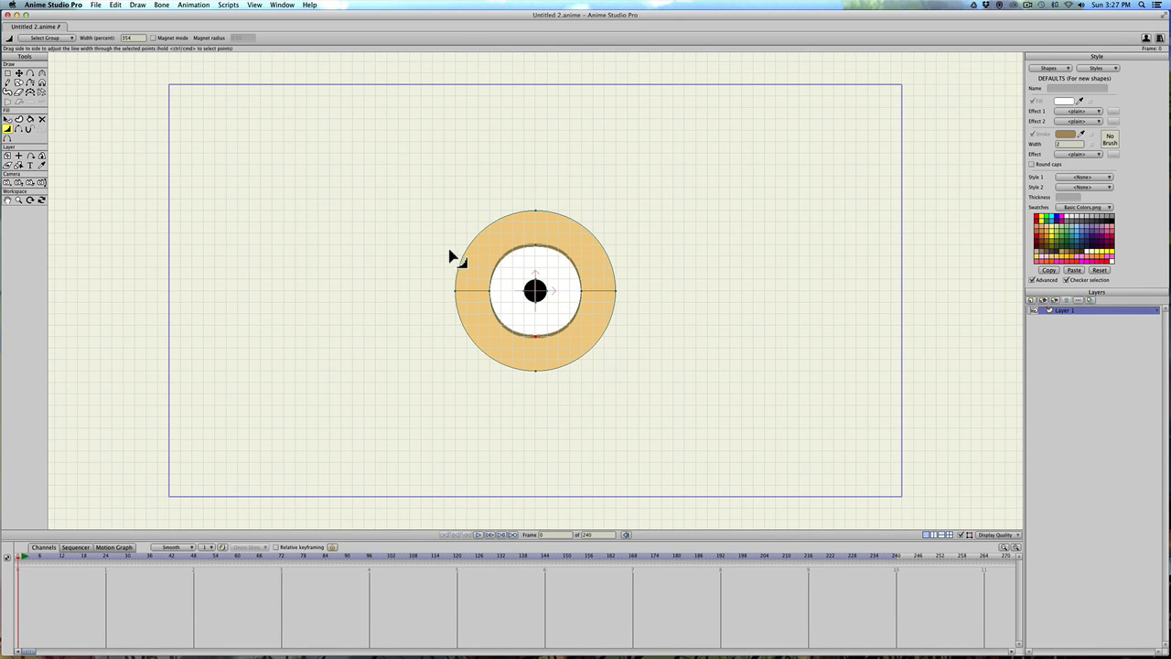
left_click(19, 72)
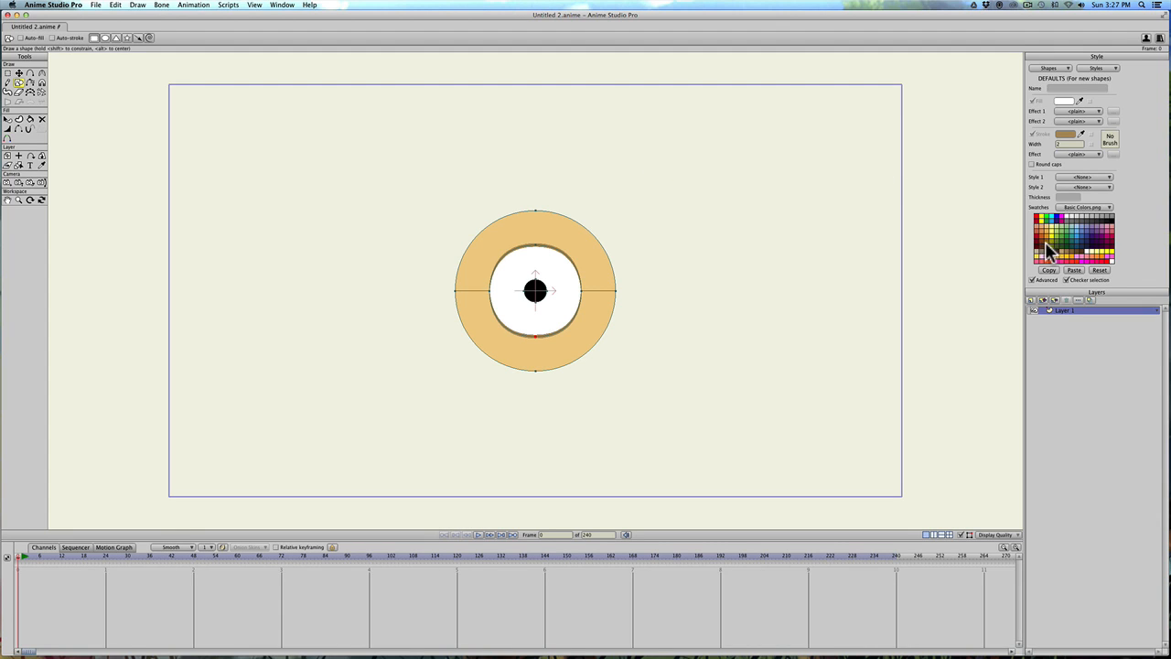
Step: Draw a dark brown eyebrow above the eye, sharpen its outer tip and arch it
left_click(1050, 257)
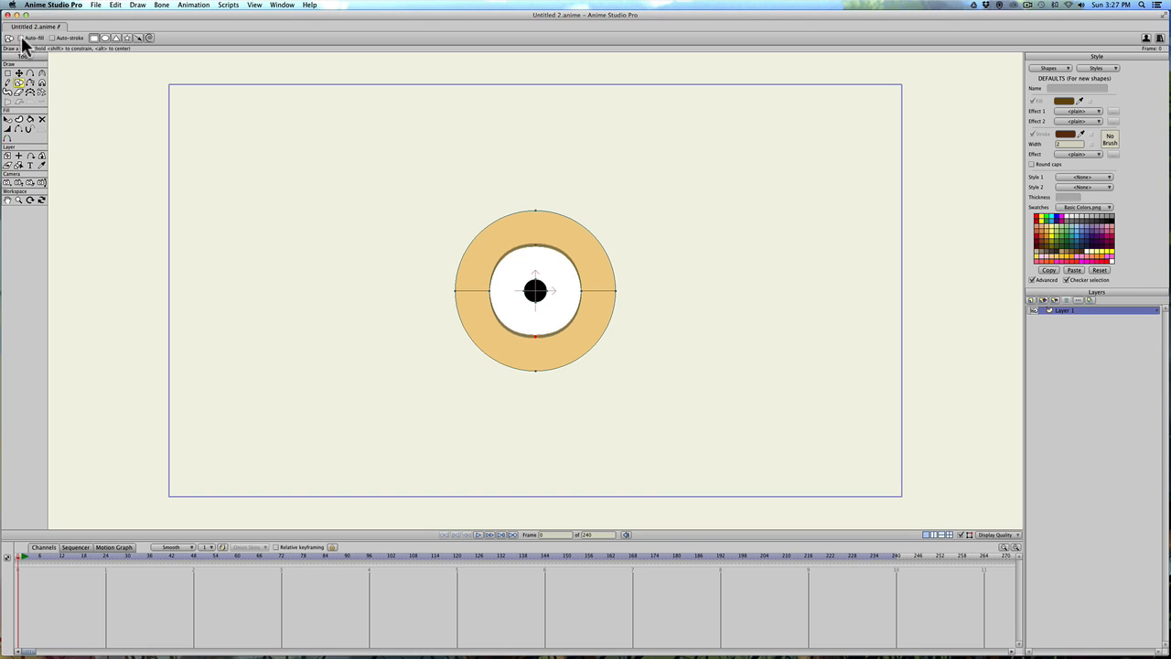
left_click_drag(453, 179, 567, 229)
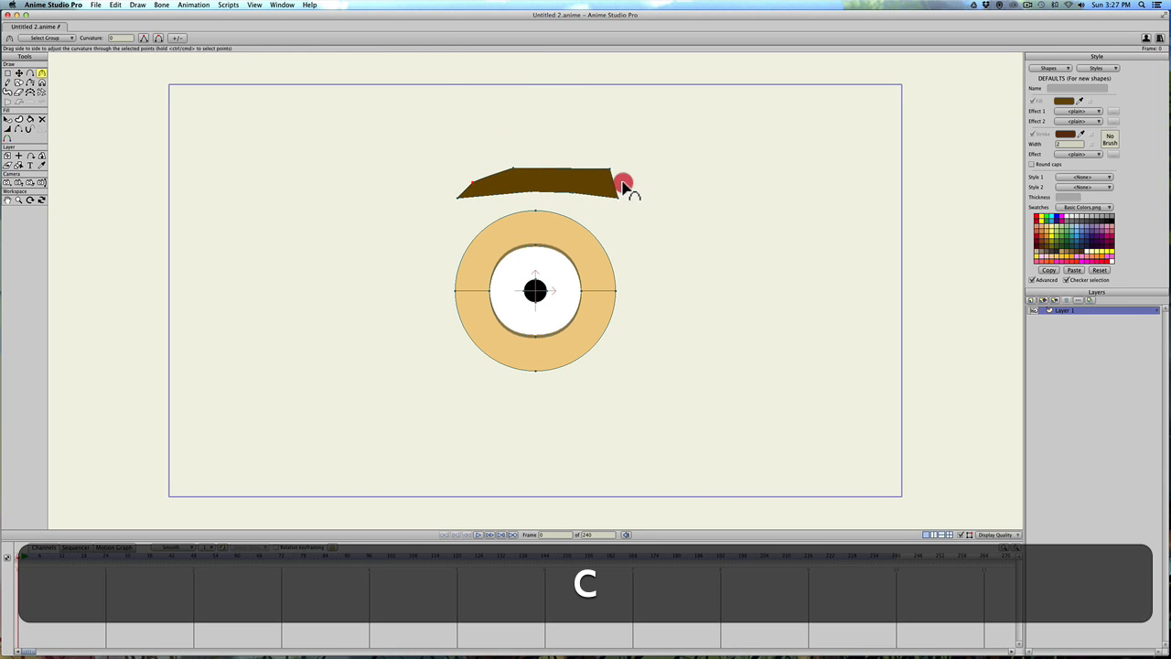
left_click_drag(622, 180, 668, 180)
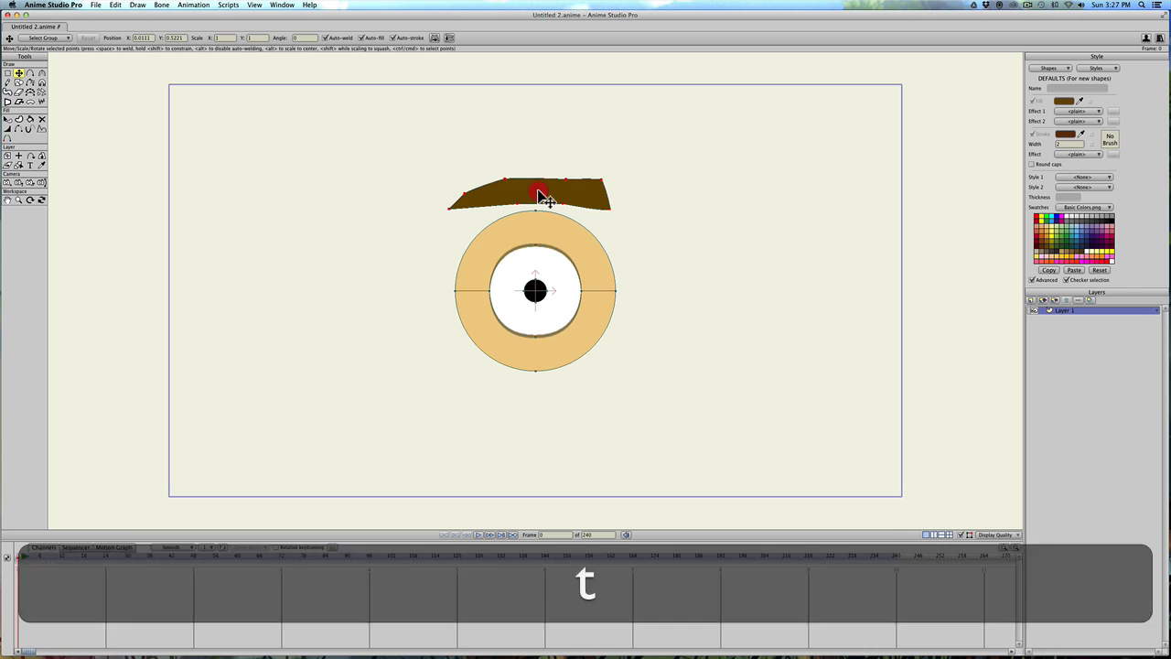
left_click_drag(540, 192, 525, 183)
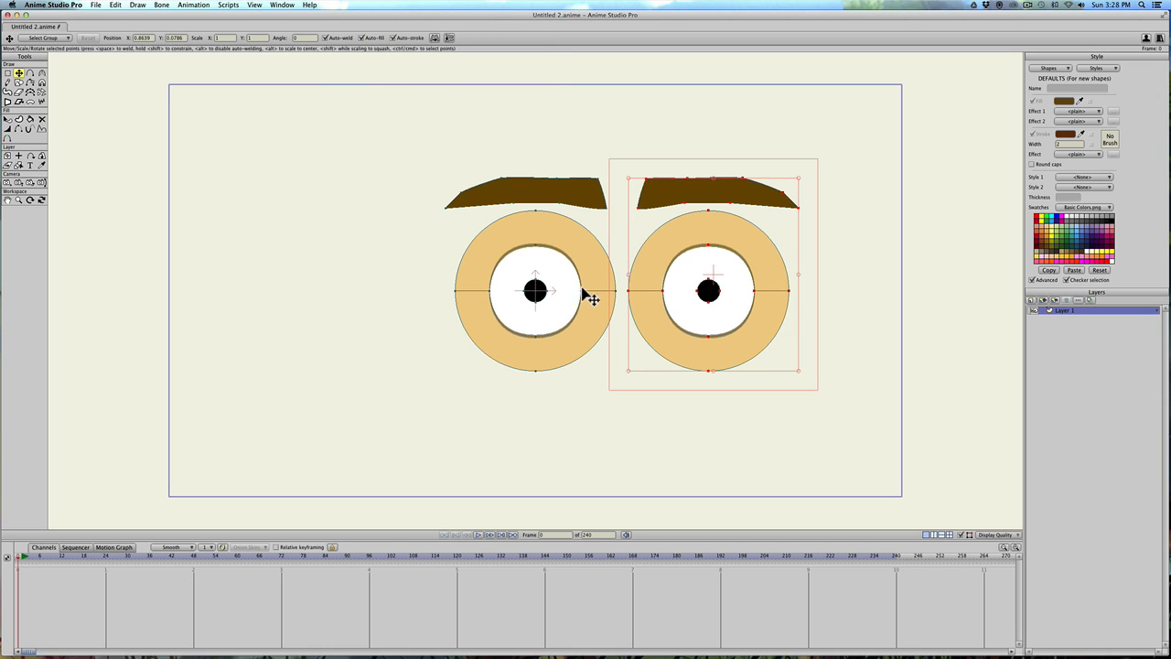
Step: Copy and paste the eye and eyebrow, moving the copy to the right
left_click(1031, 300)
type("eyes")
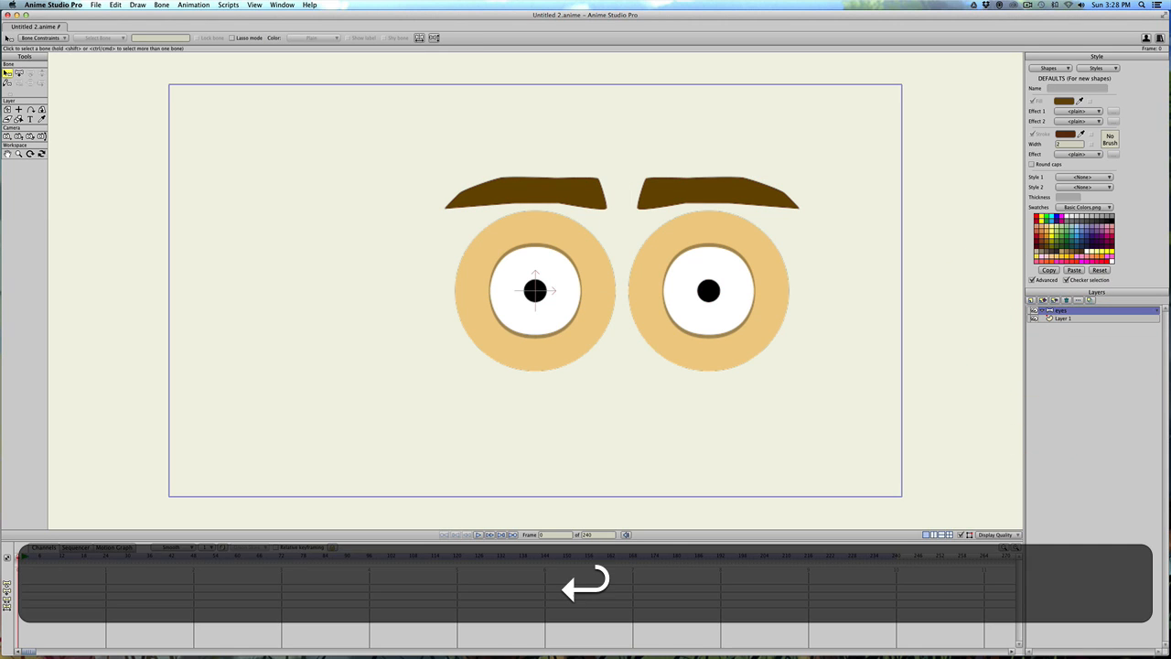
Step: Put the eye drawing inside the 'eyes' bone layer and add a bone between the eye tops
left_click(1061, 317)
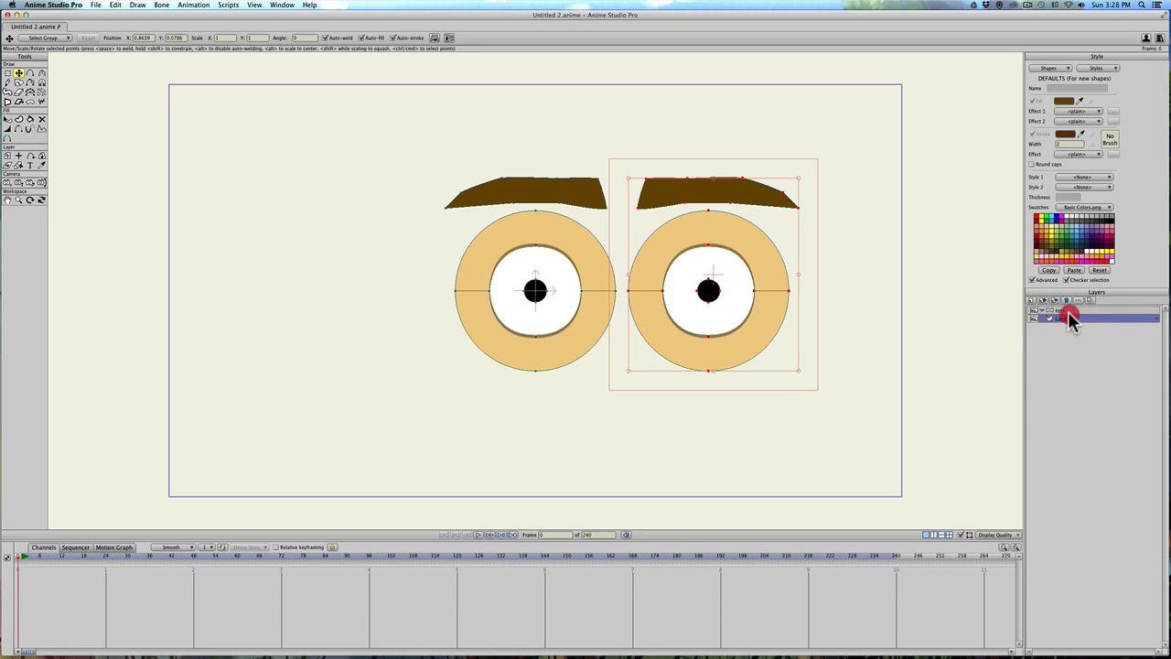
left_click(1068, 319)
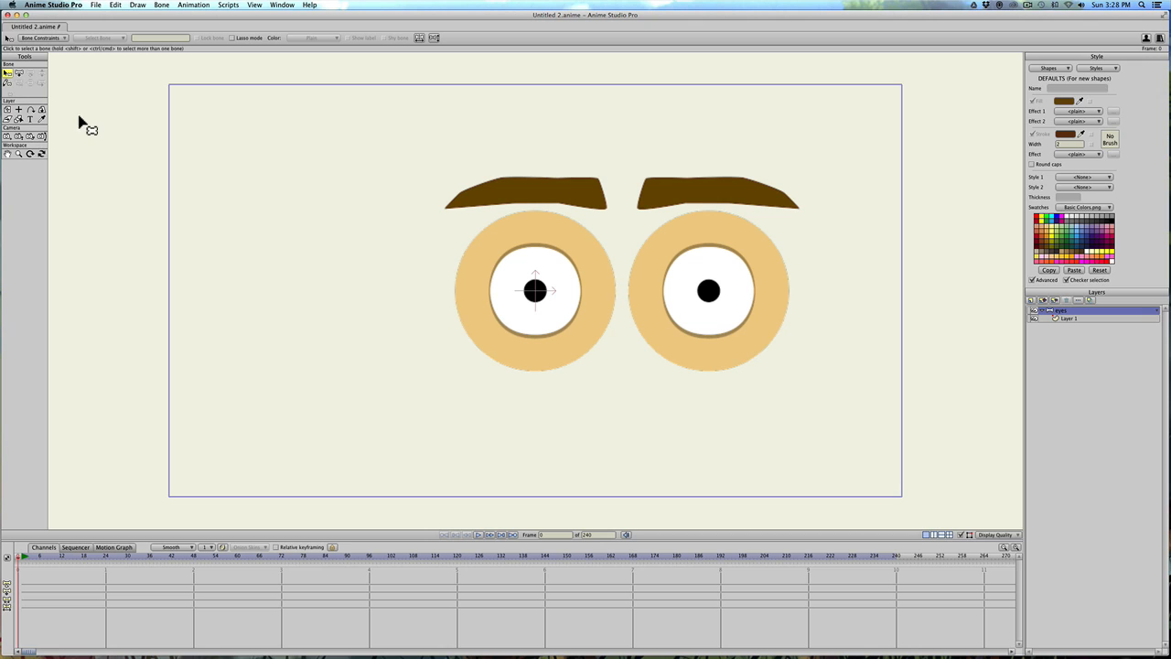
left_click(9, 73)
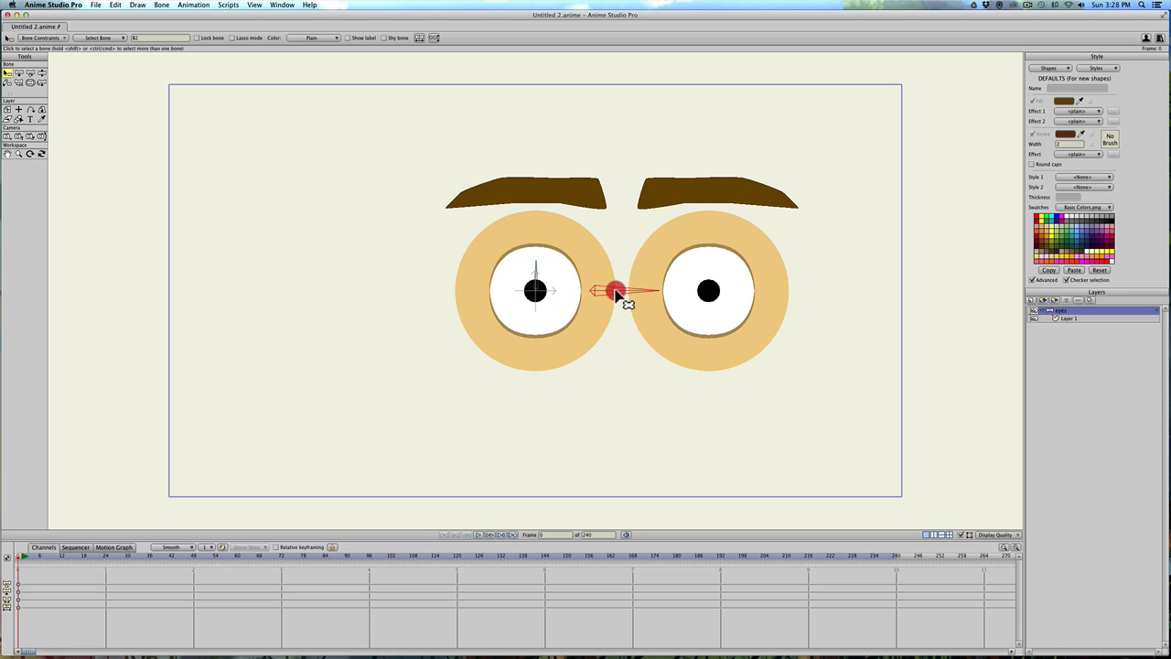
left_click(613, 290)
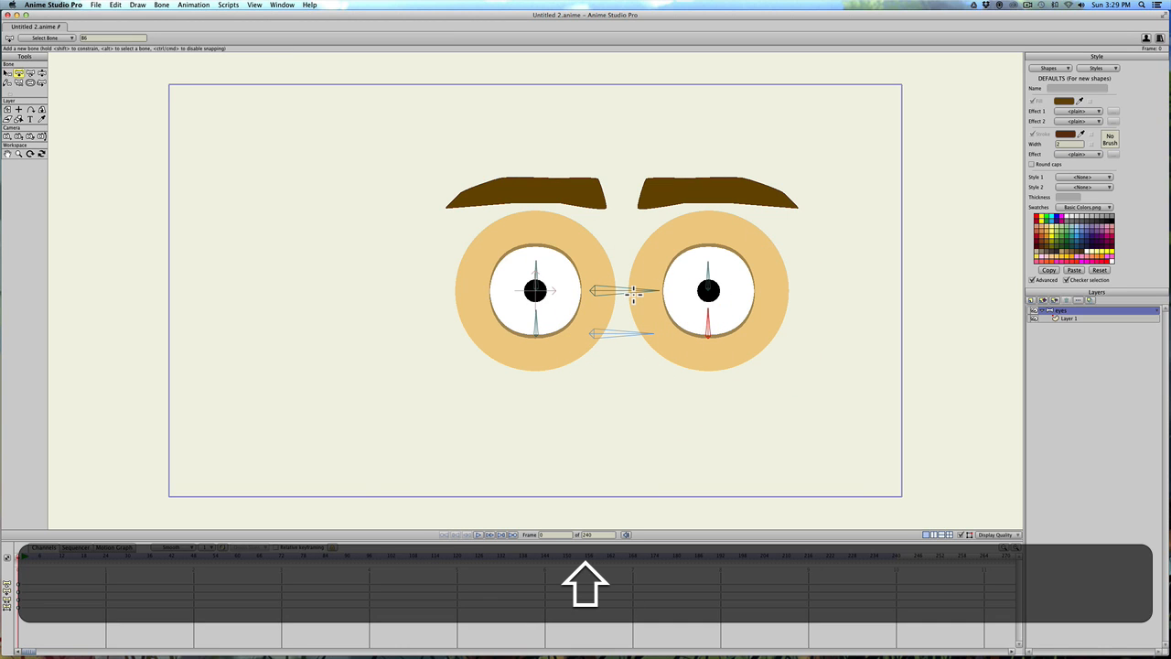
left_click(20, 73)
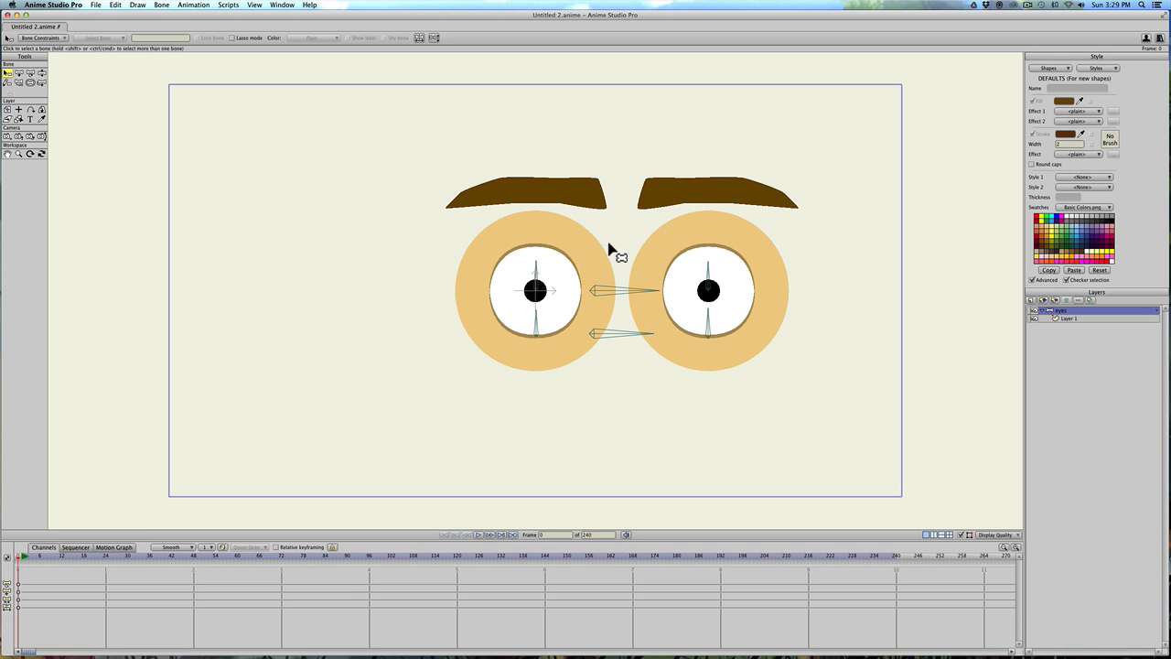
left_click(19, 72)
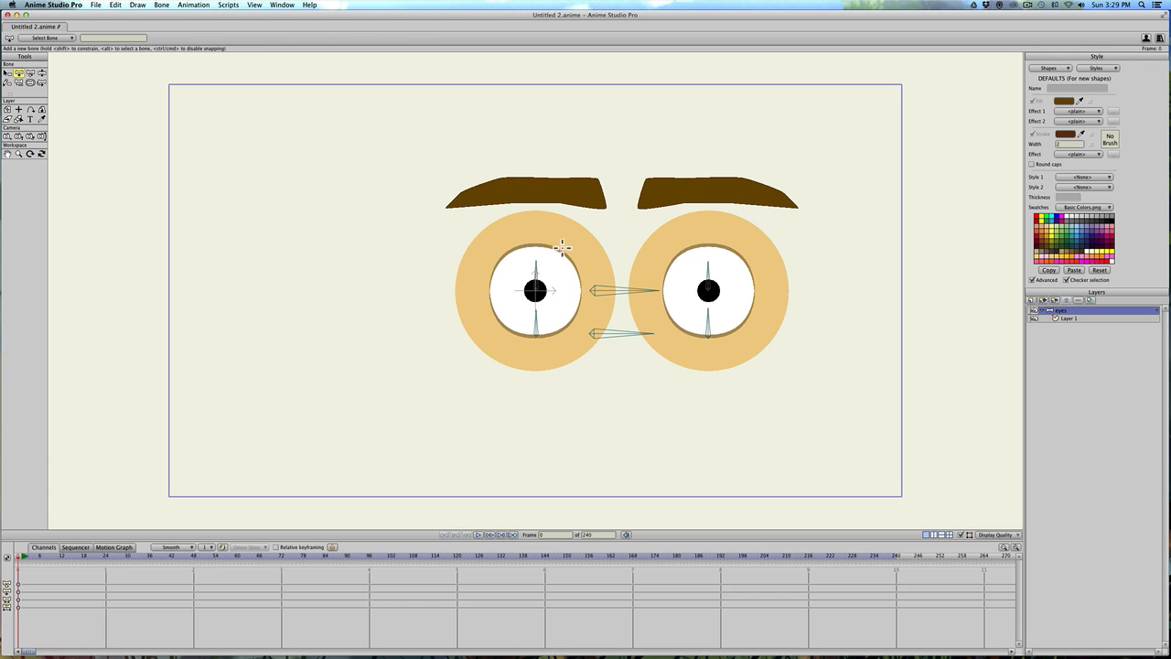
mouse_move(653, 251)
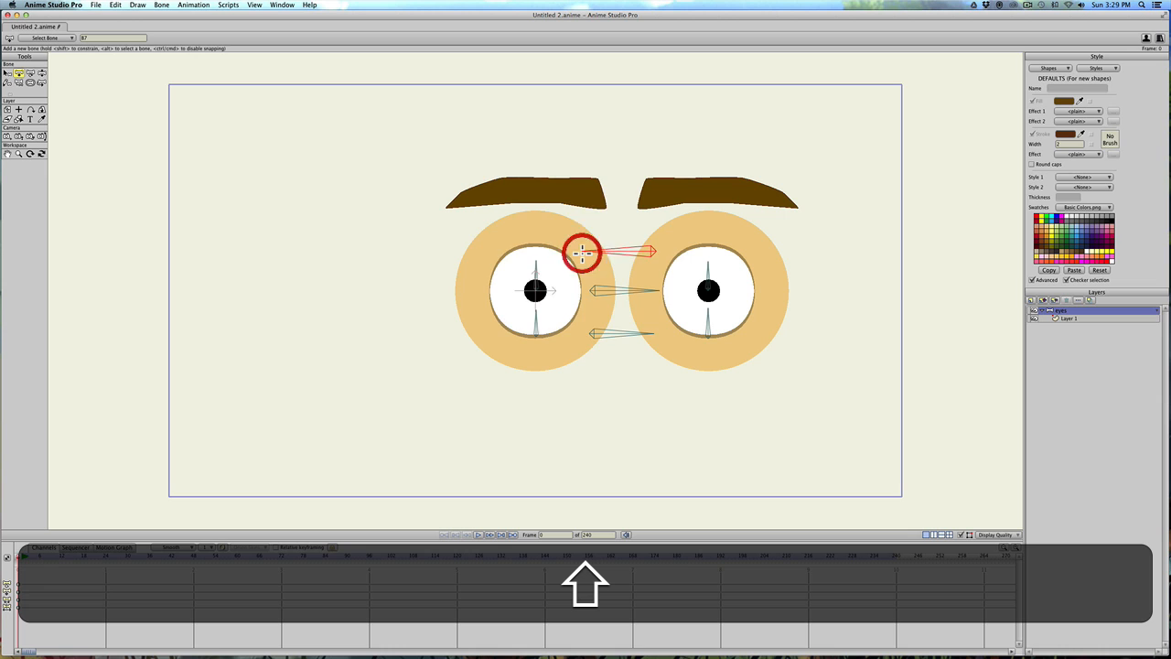
left_click_drag(583, 255, 537, 255)
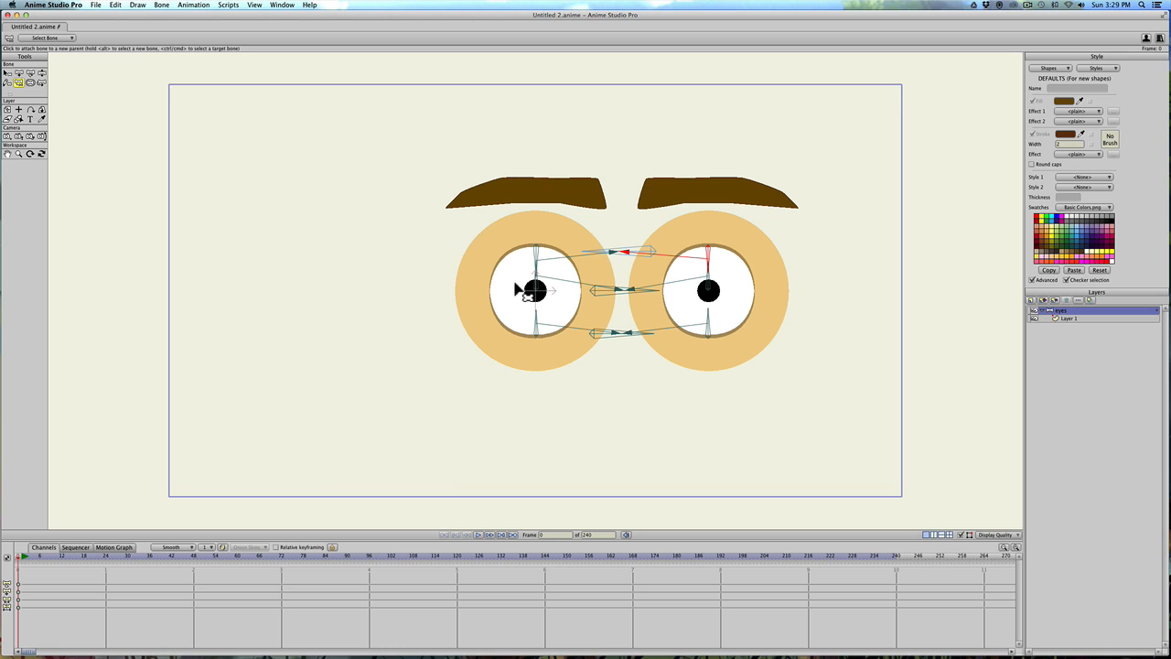
mouse_move(617, 224)
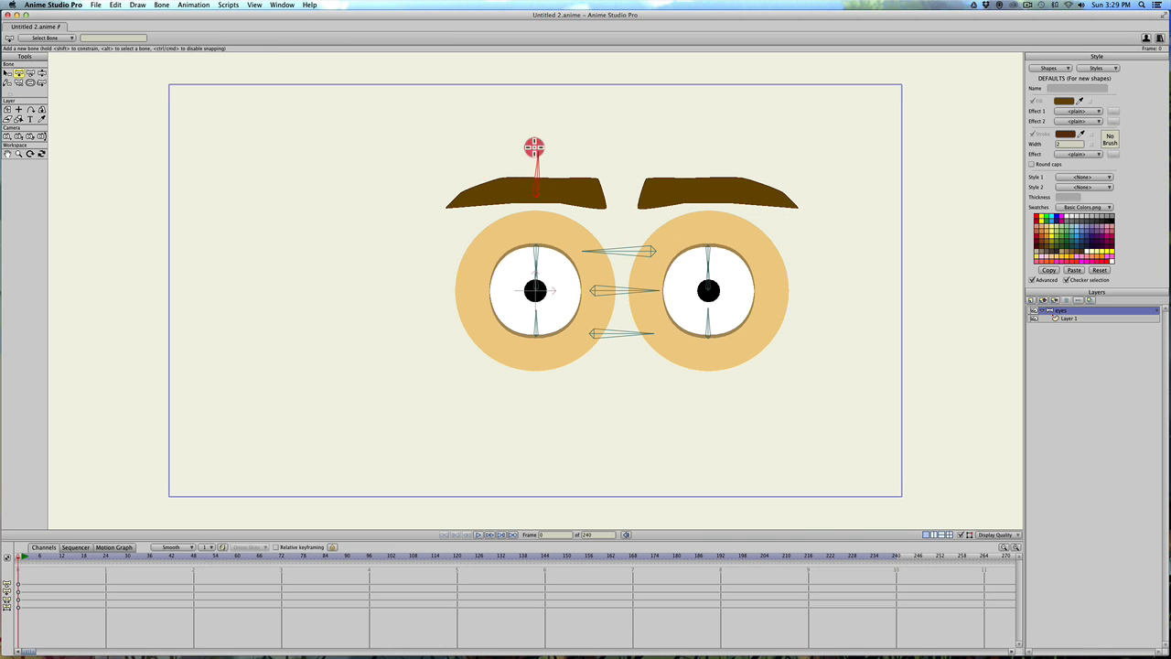
Step: Drag upward above the left eyebrow to create its upright bone
left_click_drag(535, 146, 534, 192)
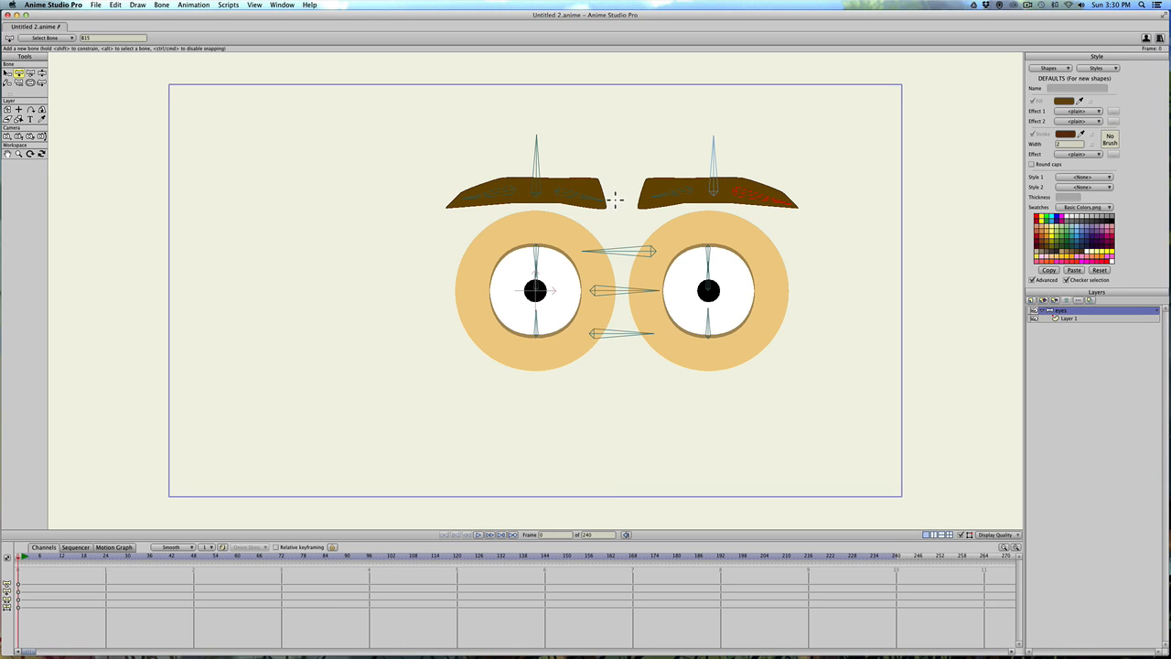
mouse_move(600, 164)
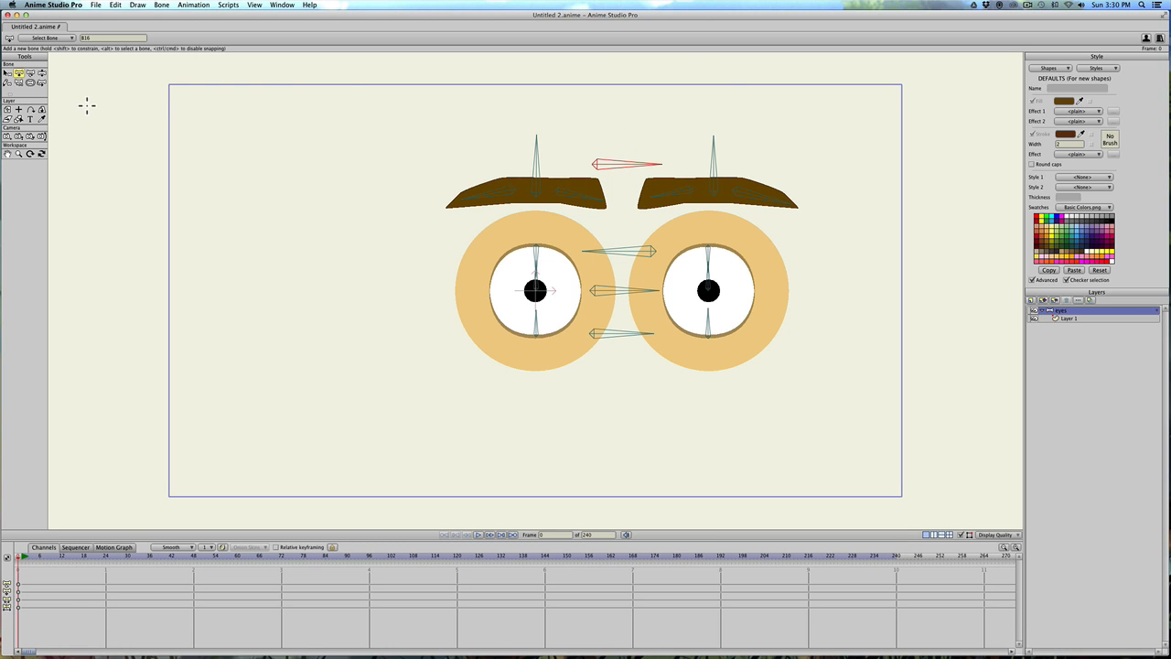
mouse_move(580, 147)
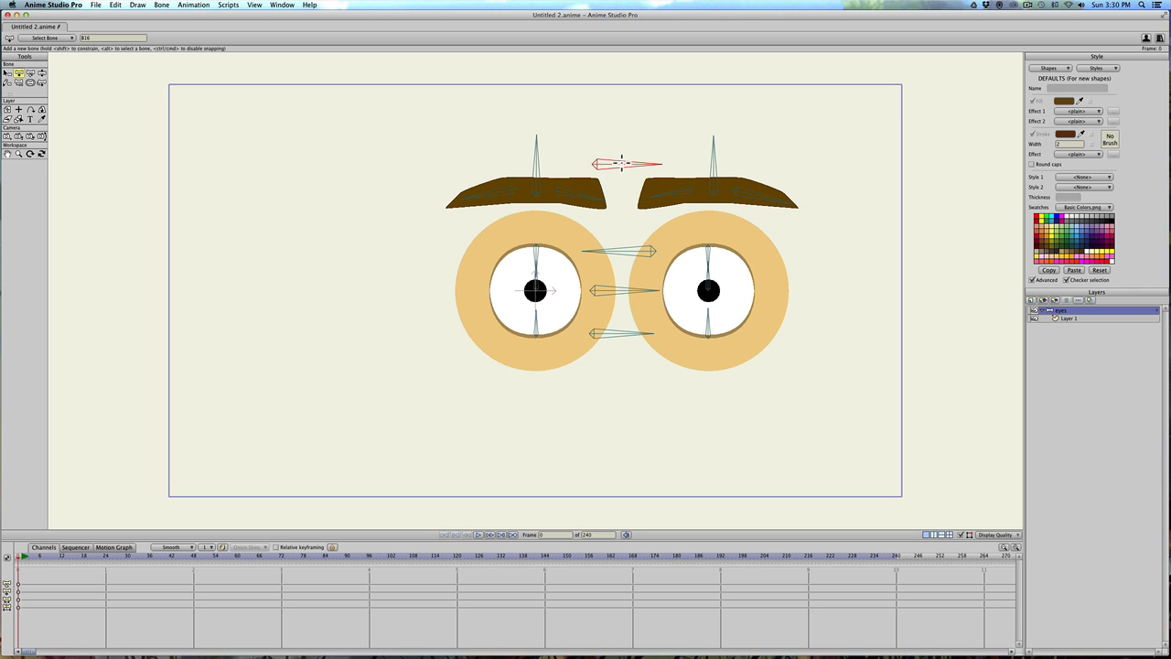
mouse_move(57, 128)
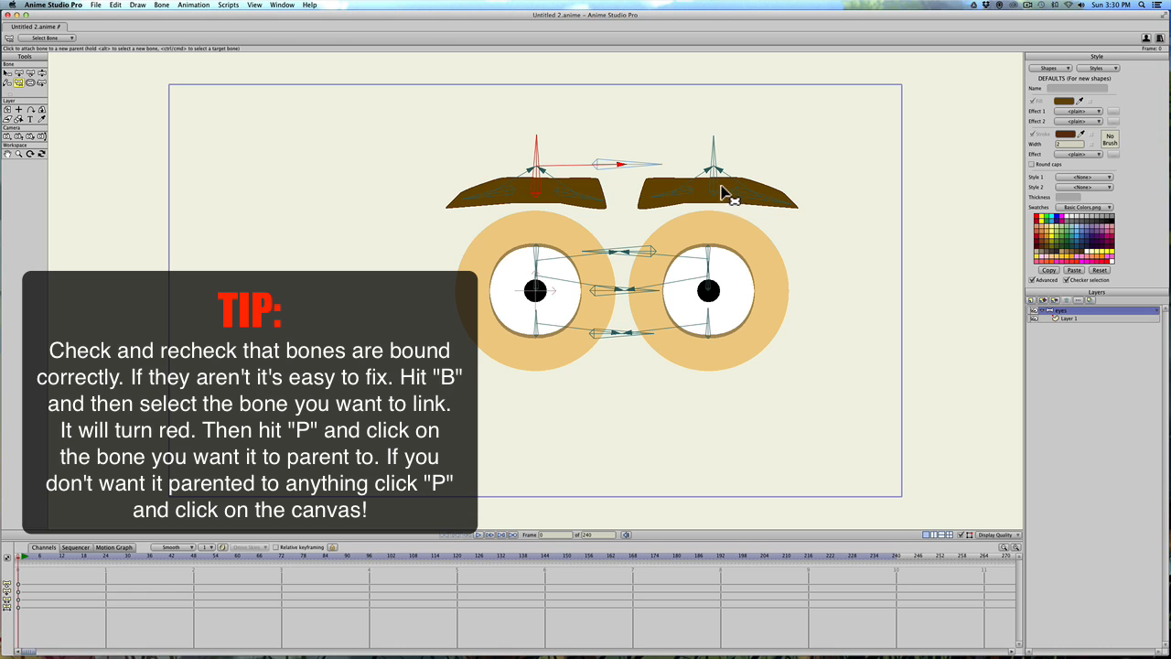
Step: Reparent the left eyebrow bone to the horizontal bone between the brows
left_click(718, 173)
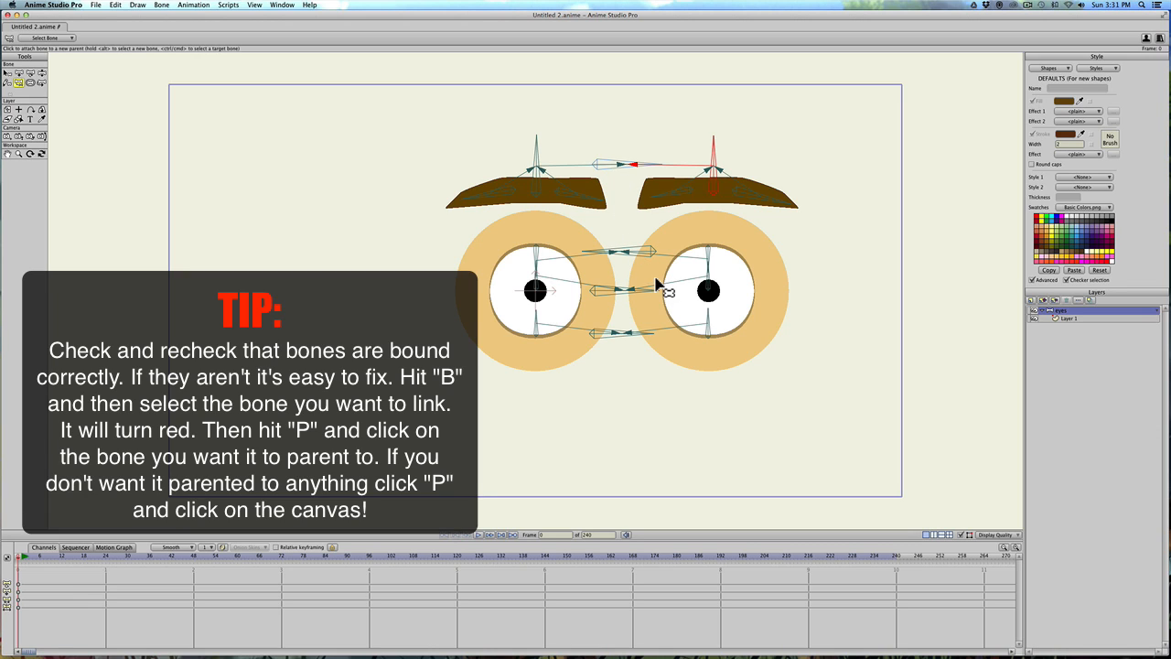
mouse_move(763, 357)
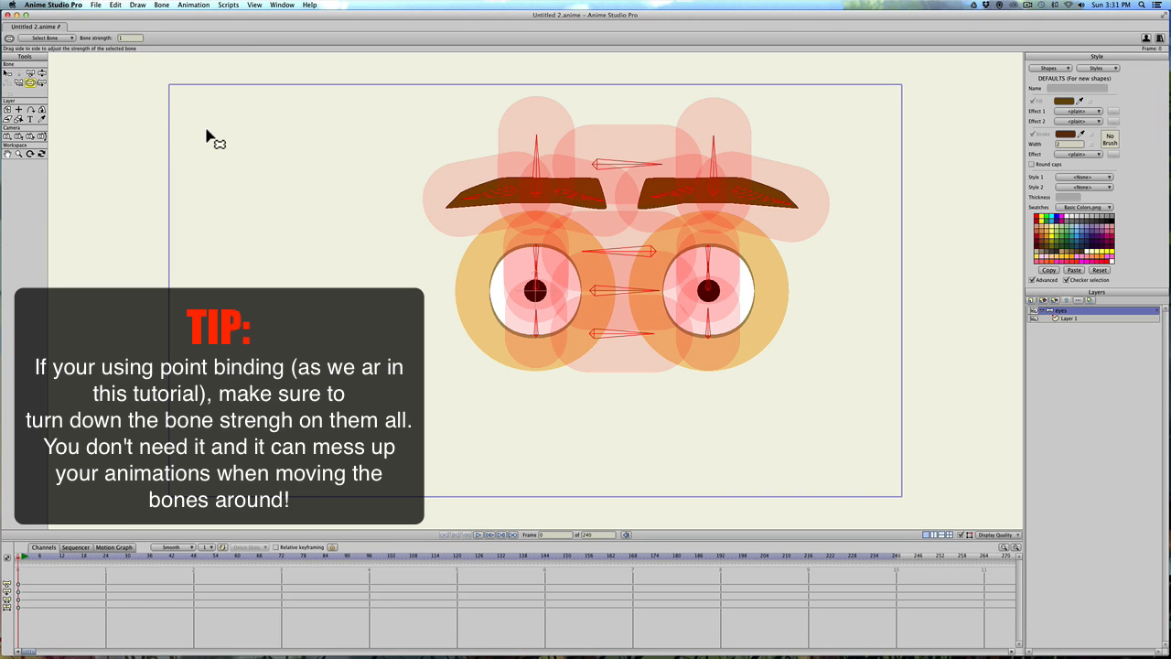
mouse_move(681, 279)
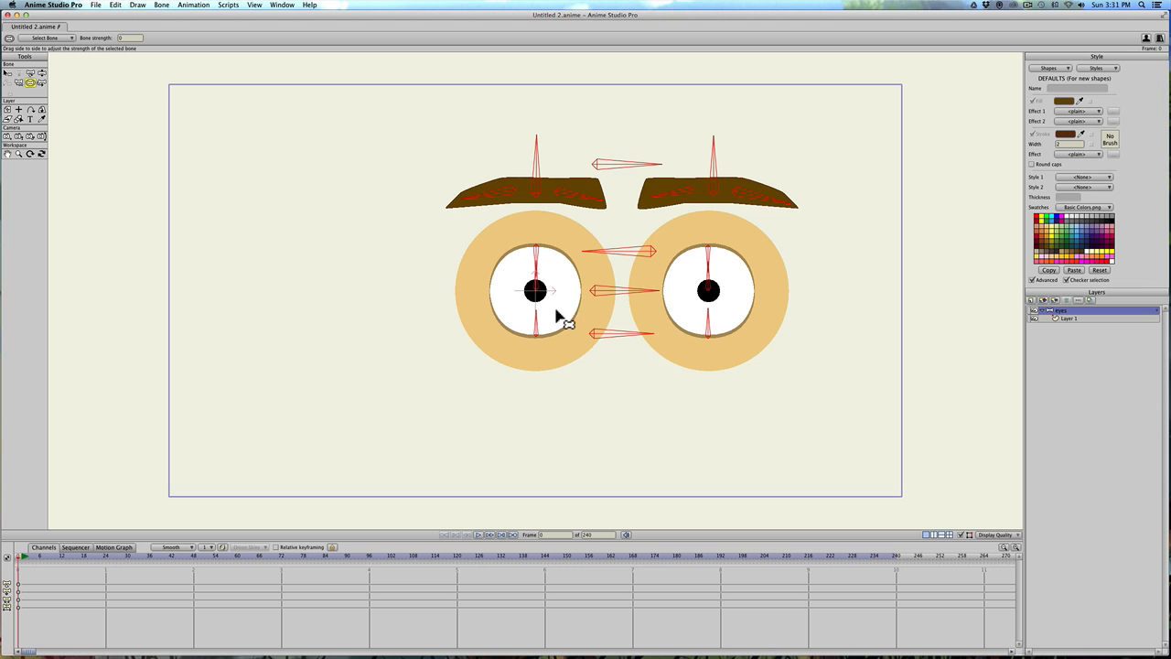
mouse_move(915, 311)
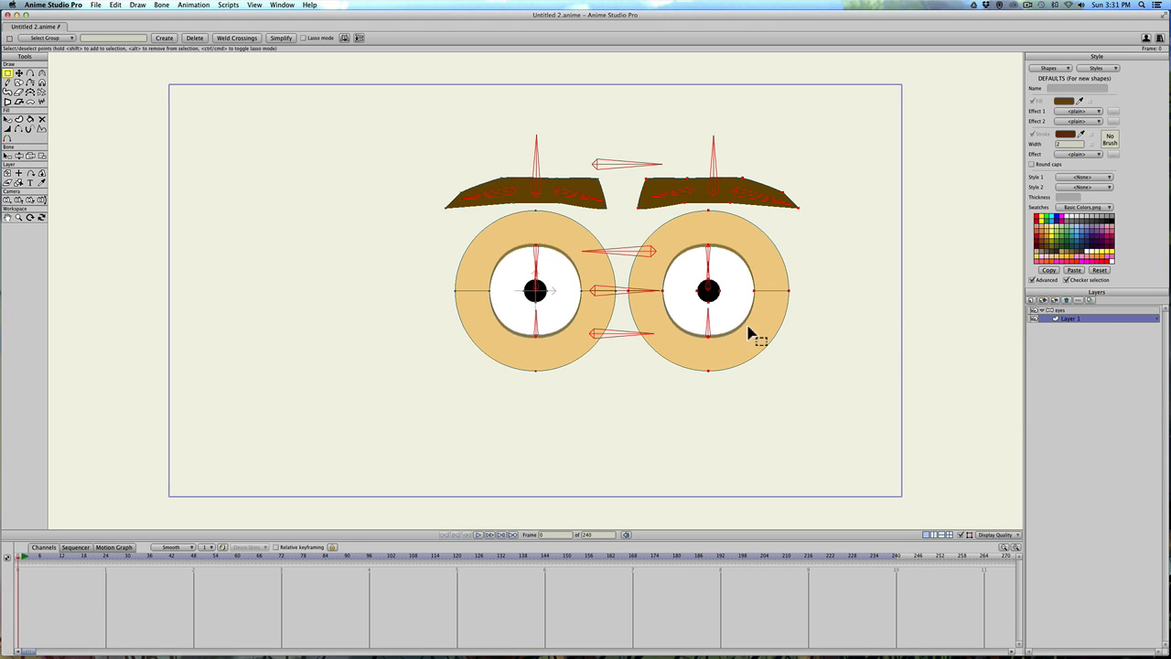
Step: Bind the left pupil and eyeball-edge points to their bones, then select the right pupil's points
key("b")
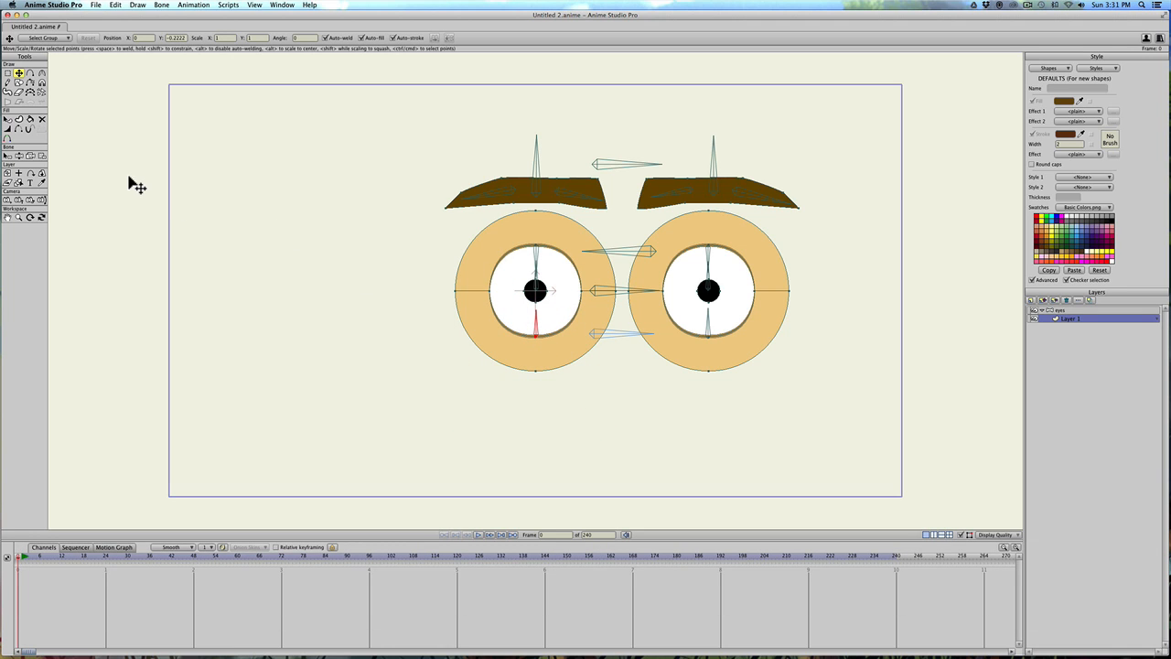
left_click(41, 155)
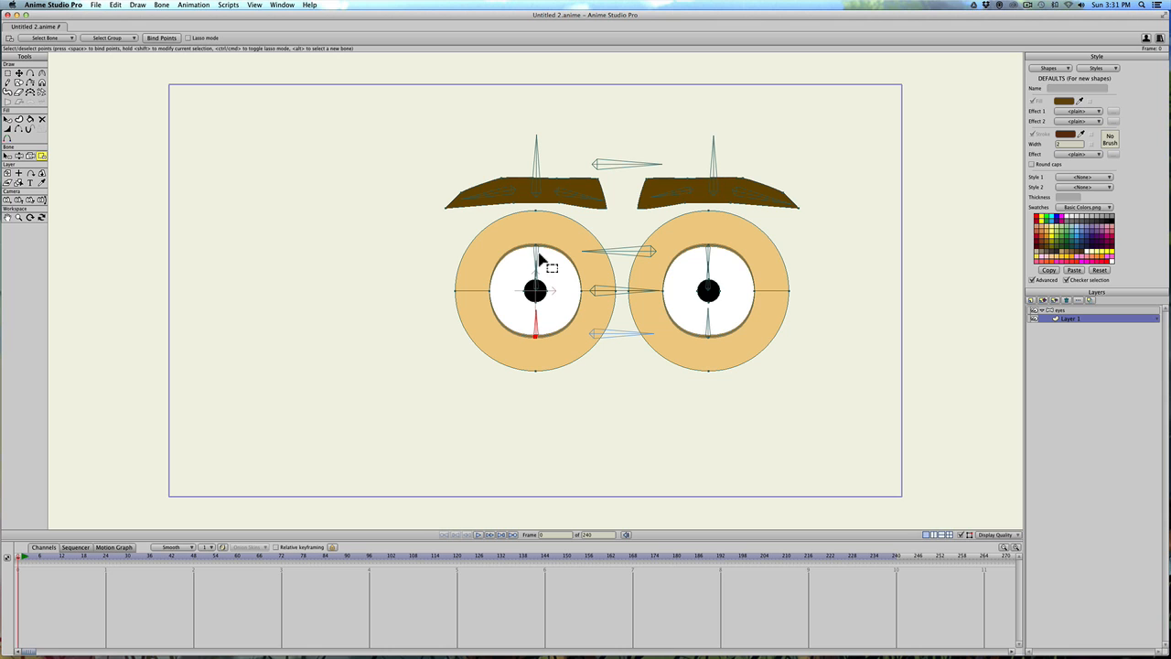
mouse_move(541, 291)
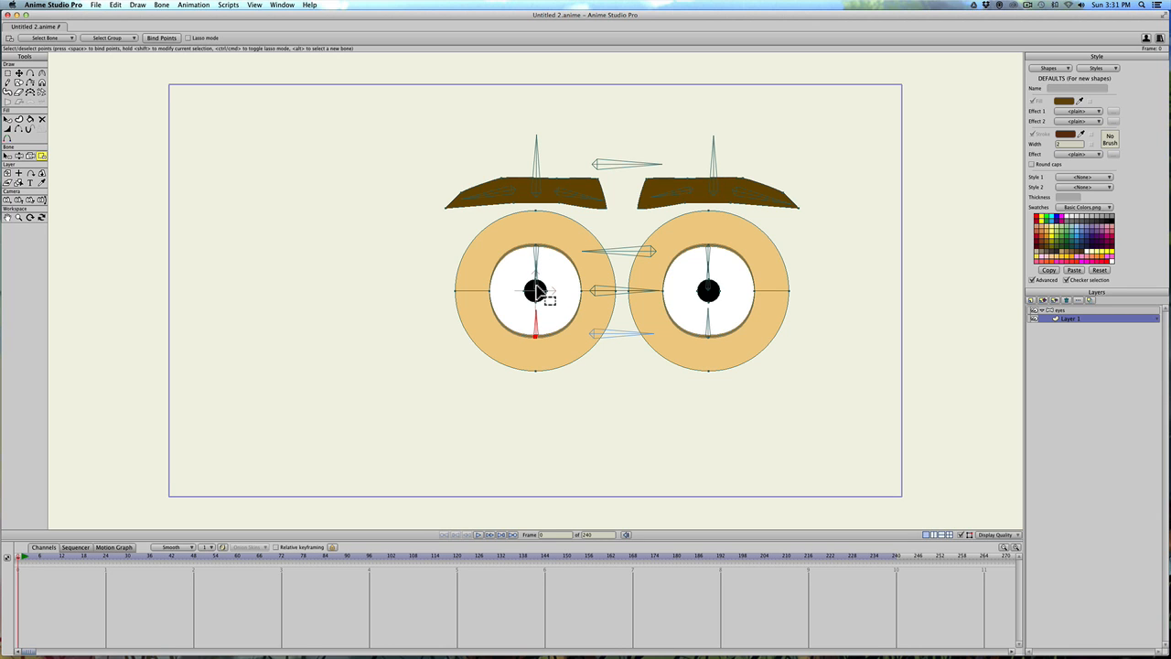
left_click(6, 173)
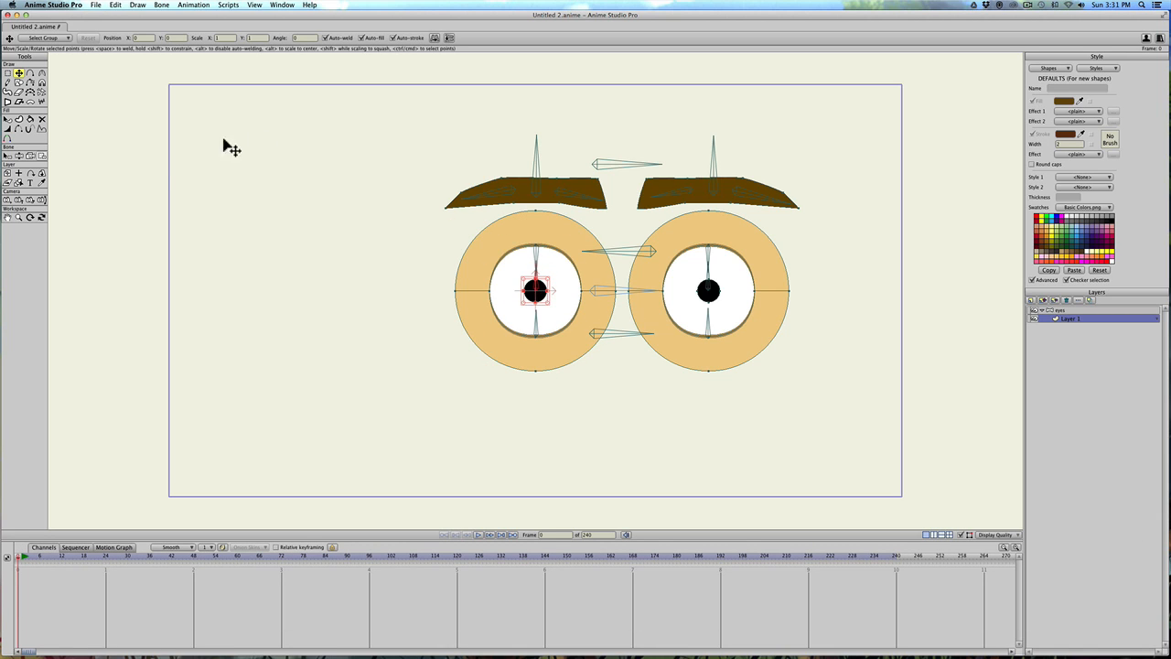
left_click(155, 43)
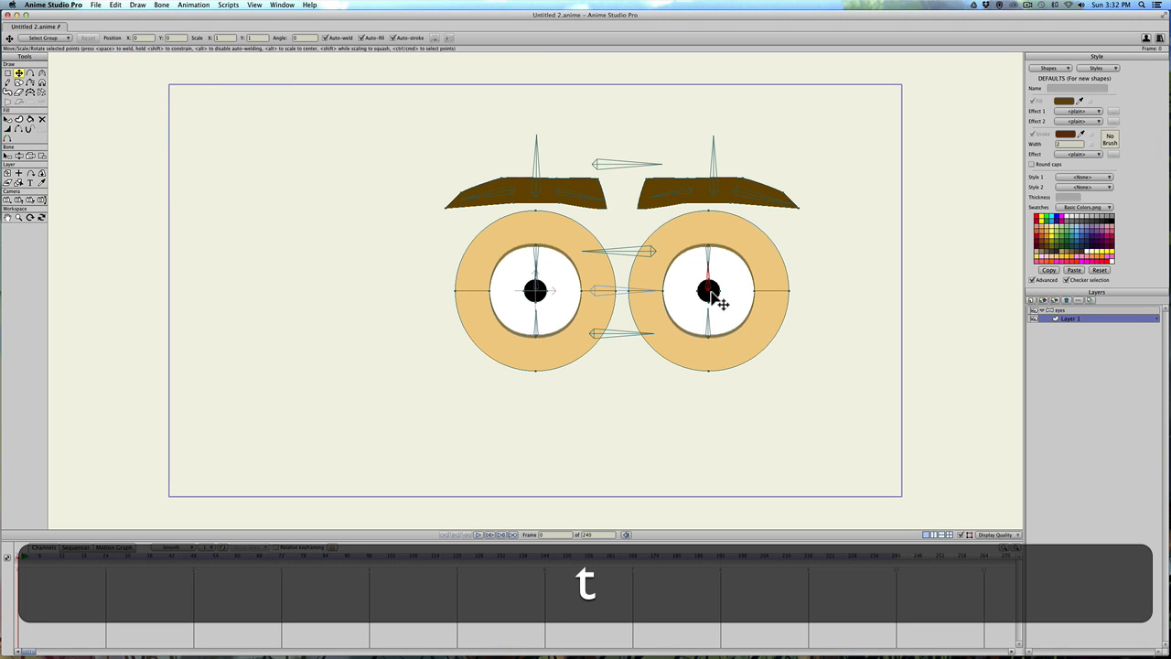
left_click(710, 291)
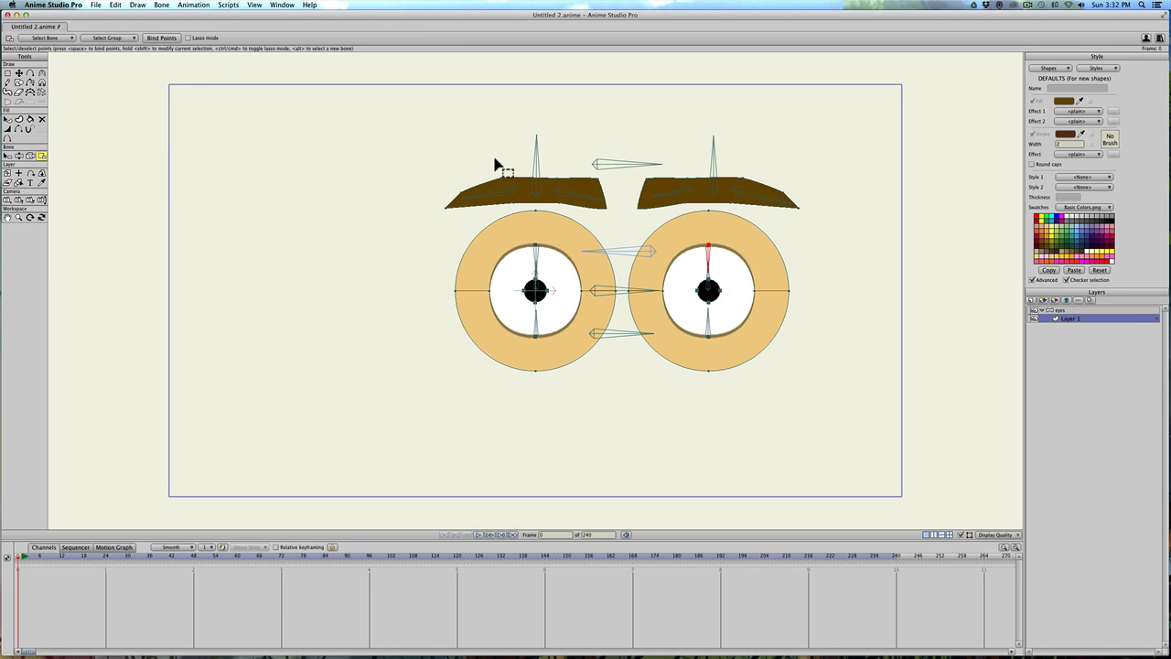
mouse_move(538, 191)
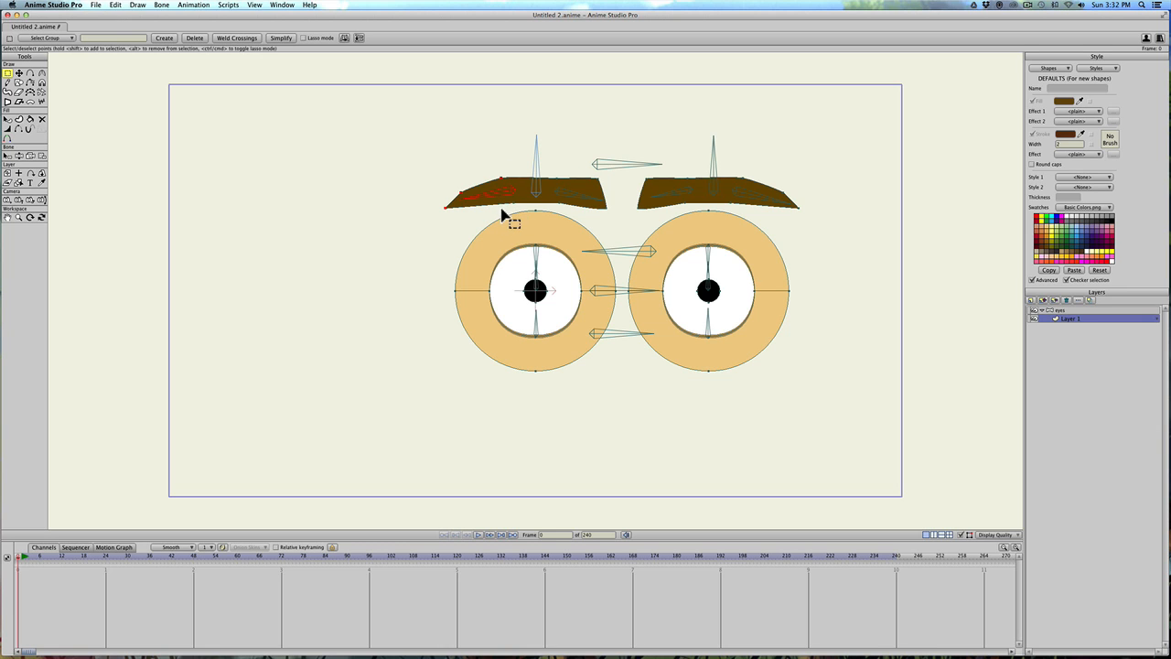
Step: Lasso the left eyebrow's points to bind them to the bone above it
left_click_drag(514, 222, 521, 172)
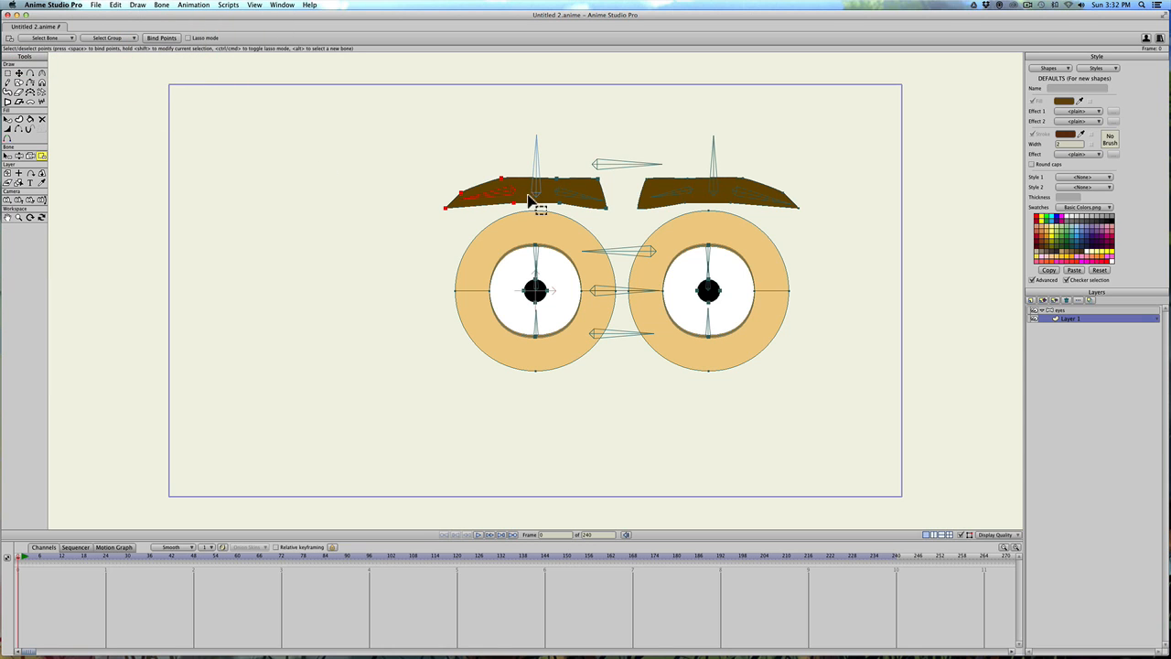
mouse_move(538, 178)
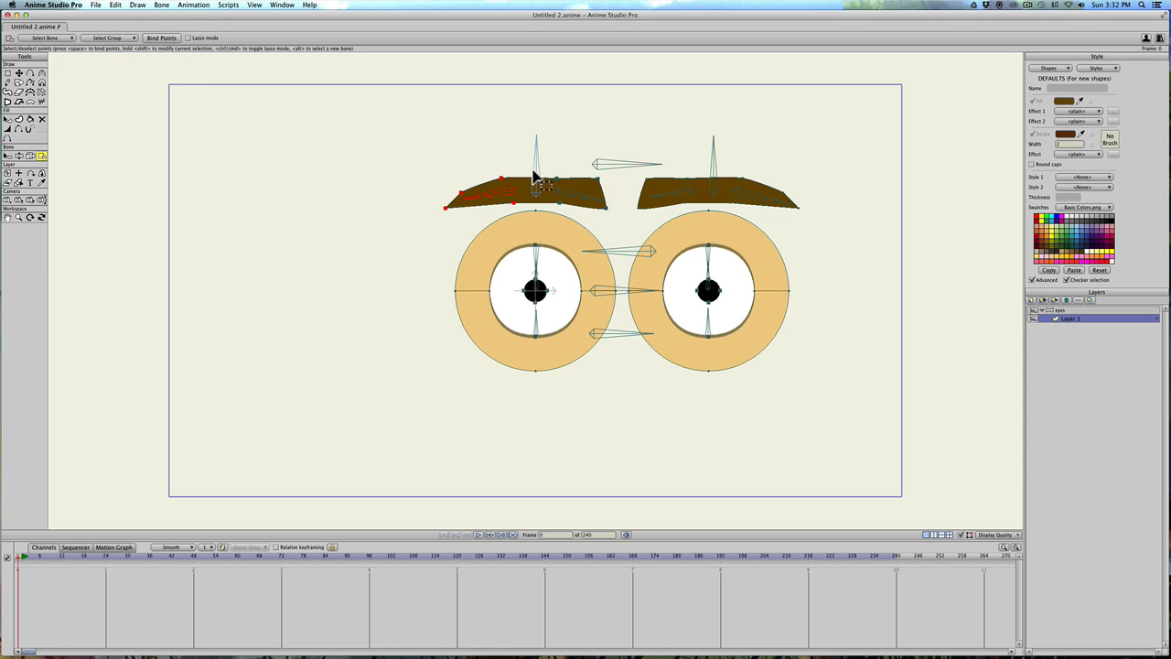
mouse_move(590, 203)
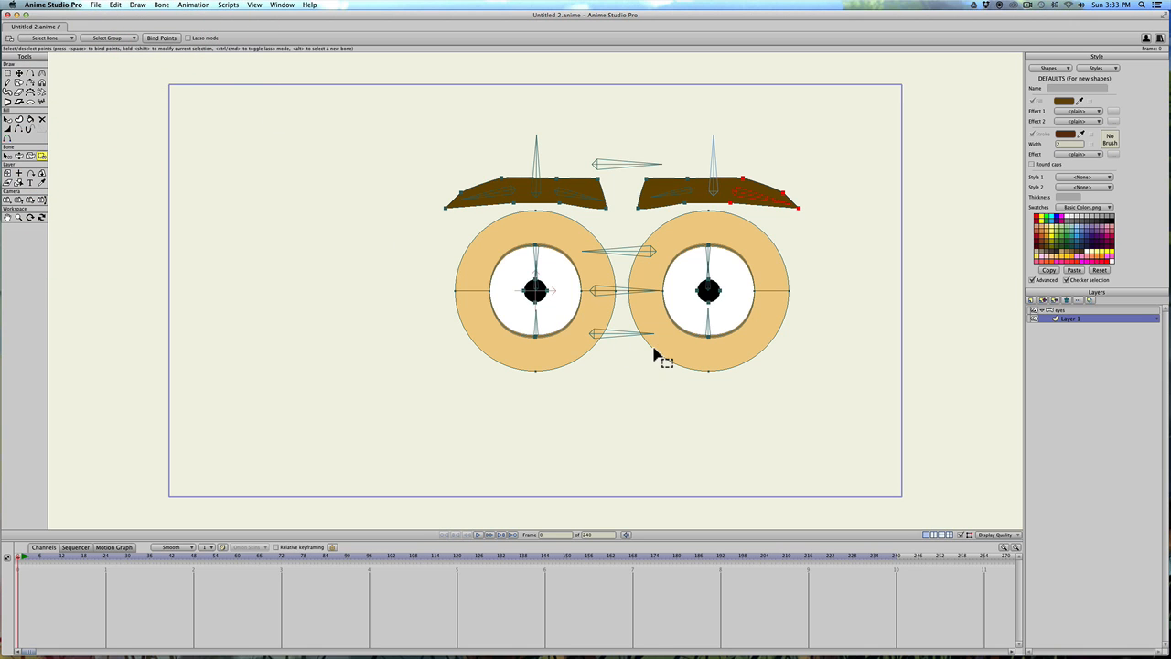
mouse_move(700, 383)
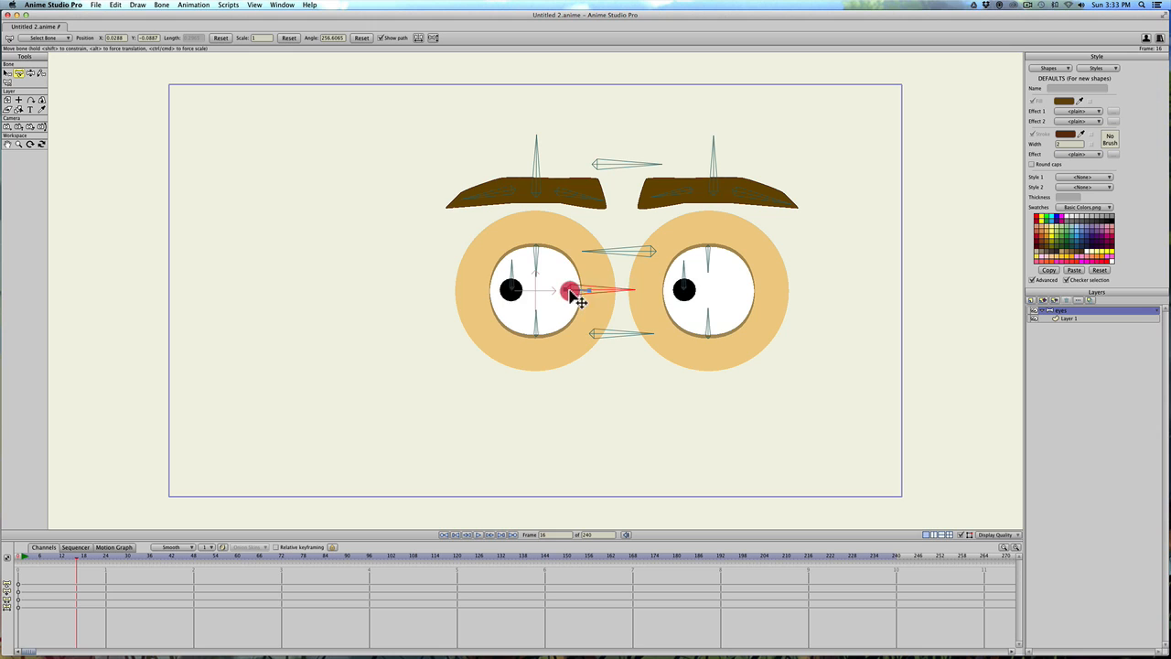
left_click_drag(572, 291, 586, 294)
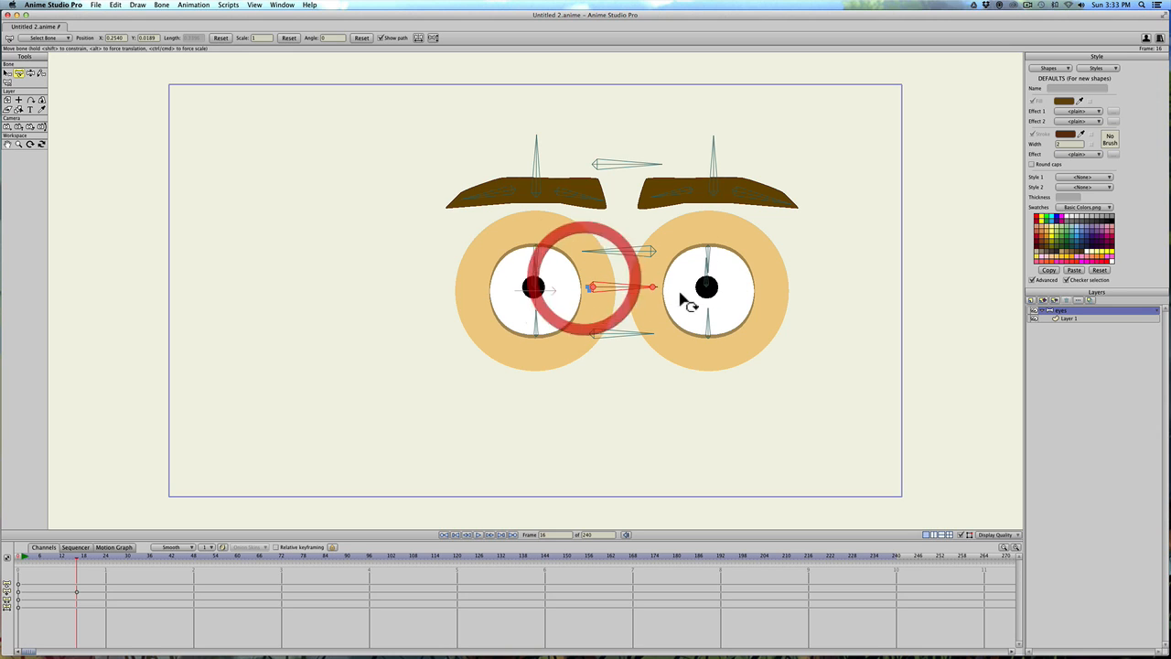
left_click_drag(535, 286, 709, 311)
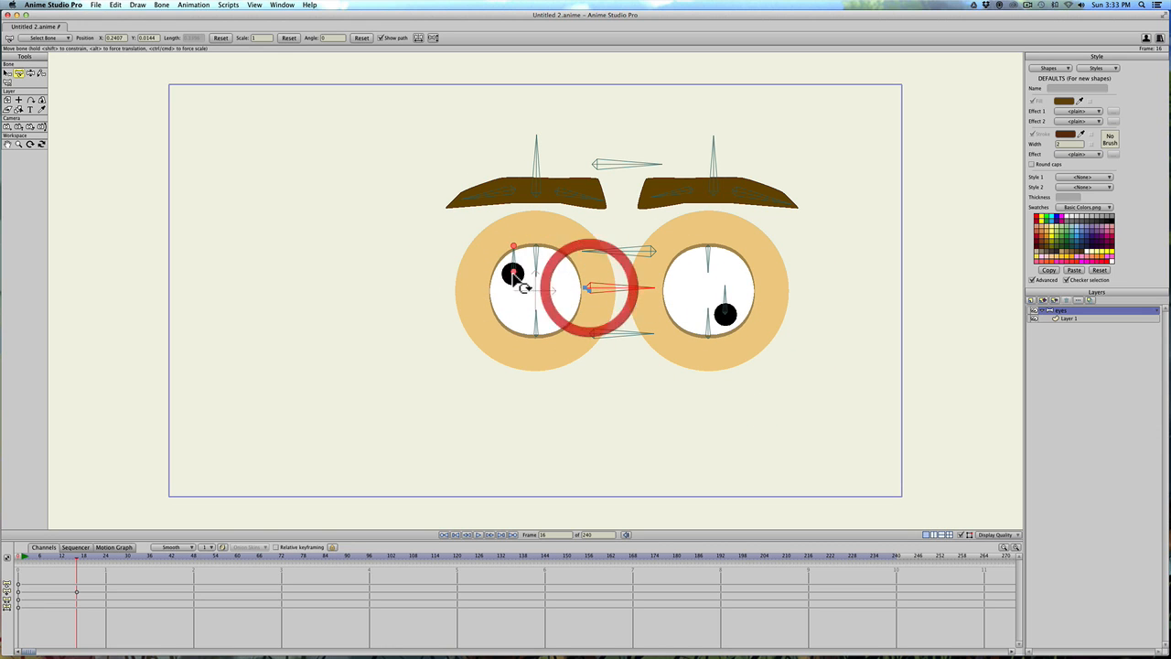
key("cmd+z")
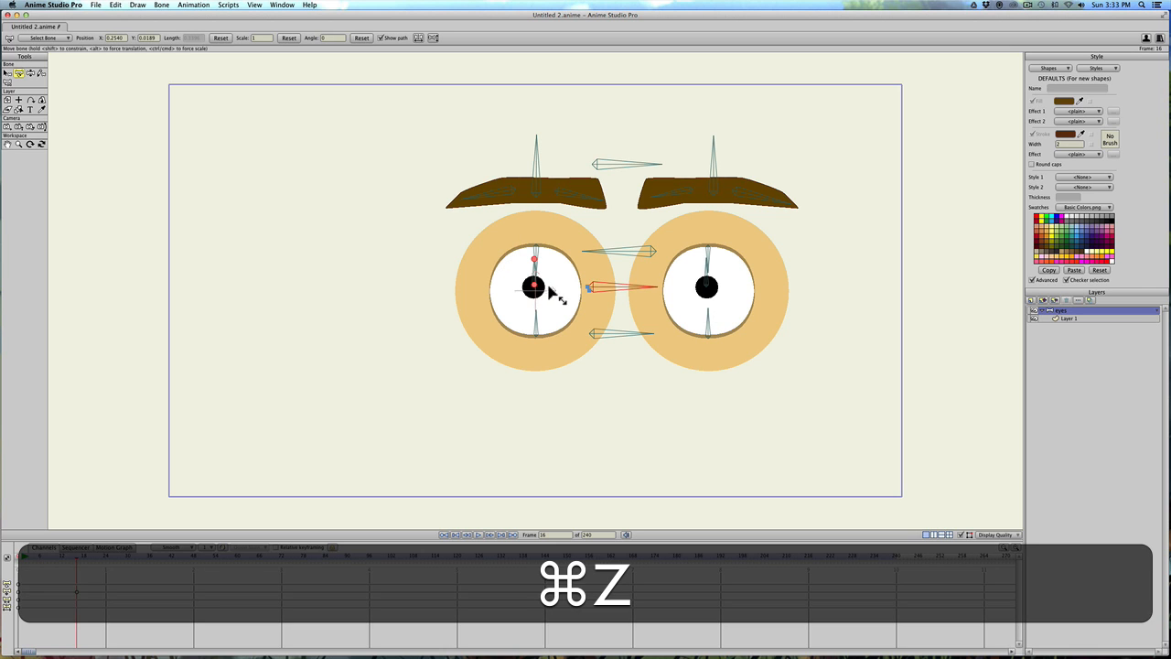
key("cmd+z")
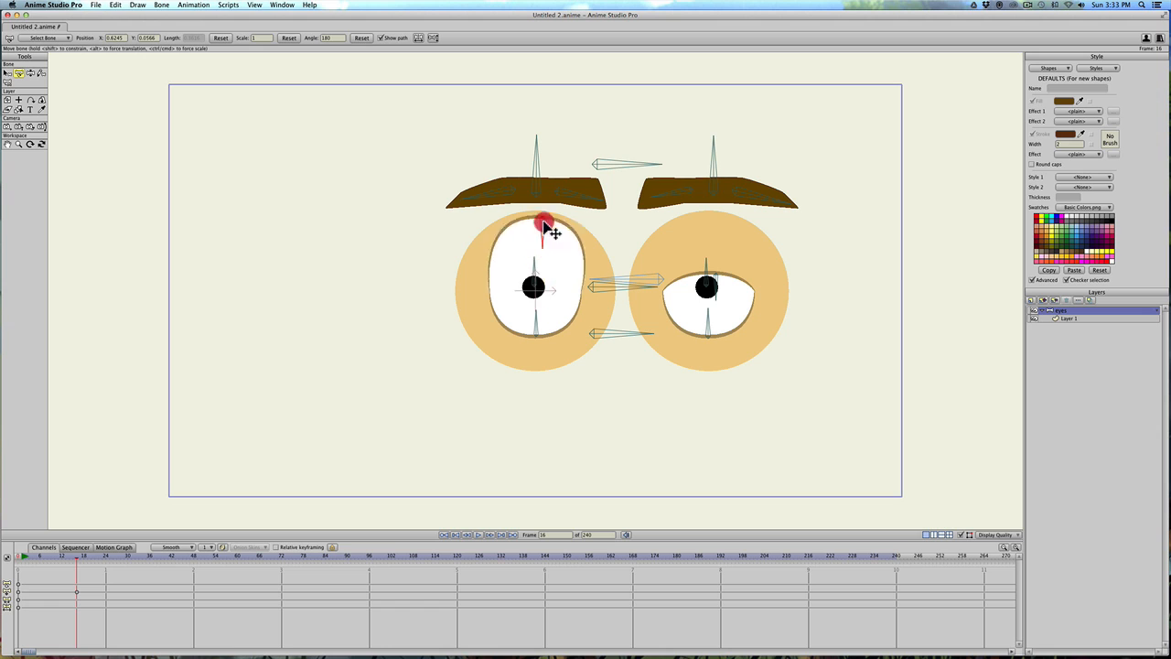
key("cmd+z")
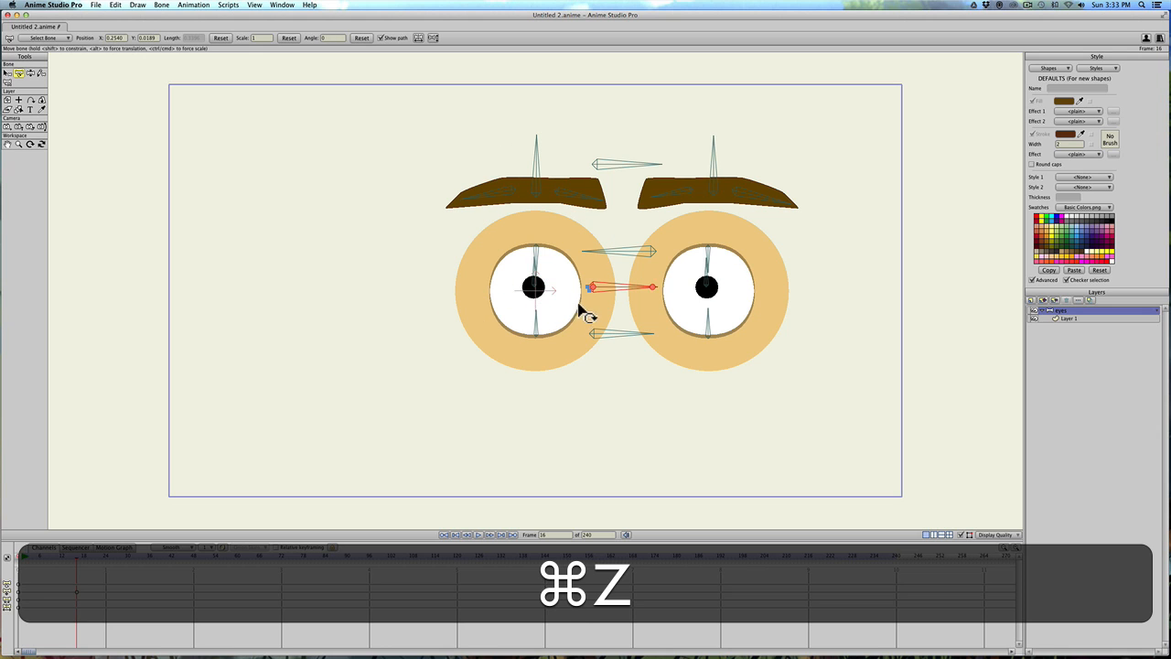
key("cmd+z")
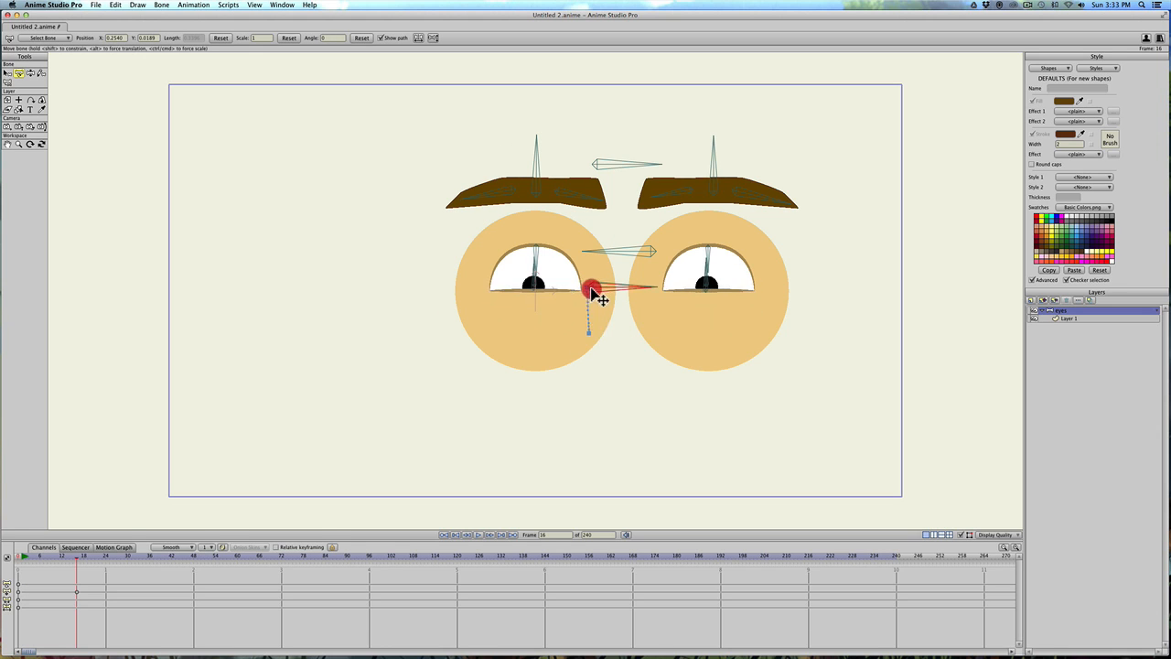
key("cmd+z")
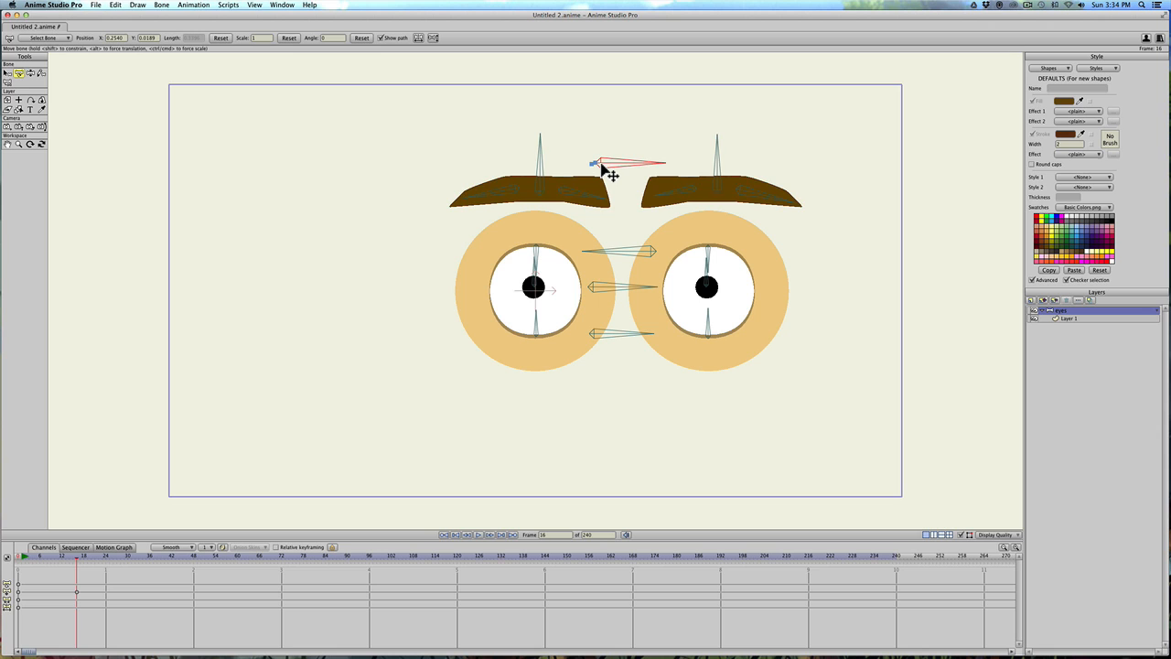
Step: Tilt the left eyebrow downward and angle the right eyebrow using the eyebrow bones
left_click_drag(599, 163, 535, 192)
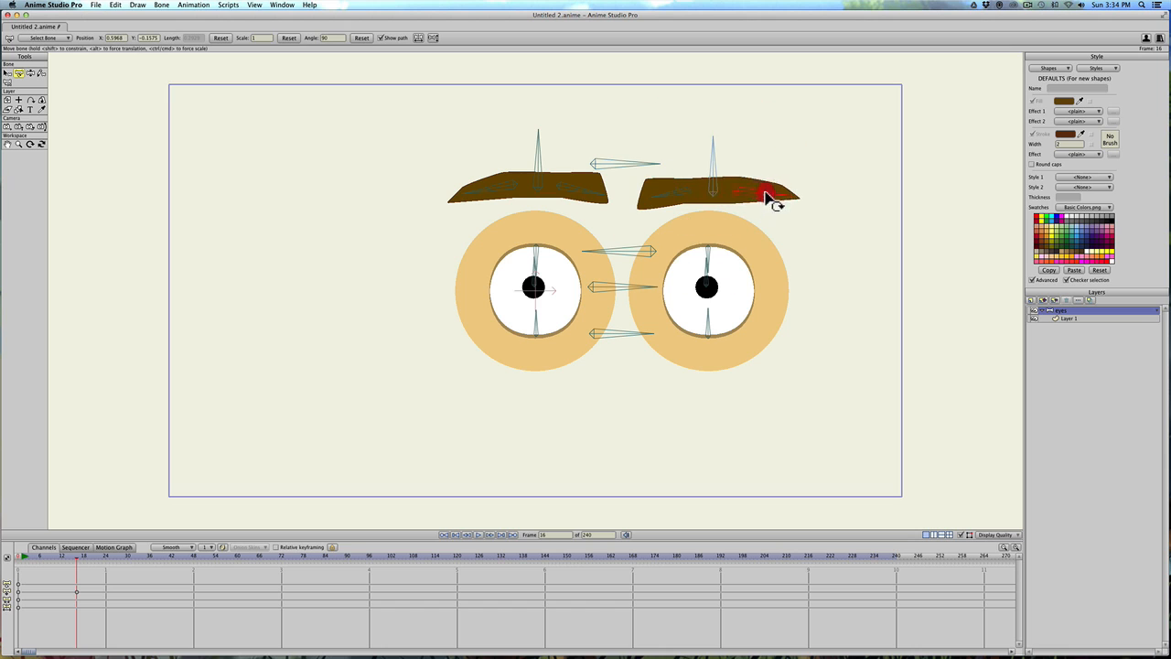
left_click_drag(768, 196, 668, 192)
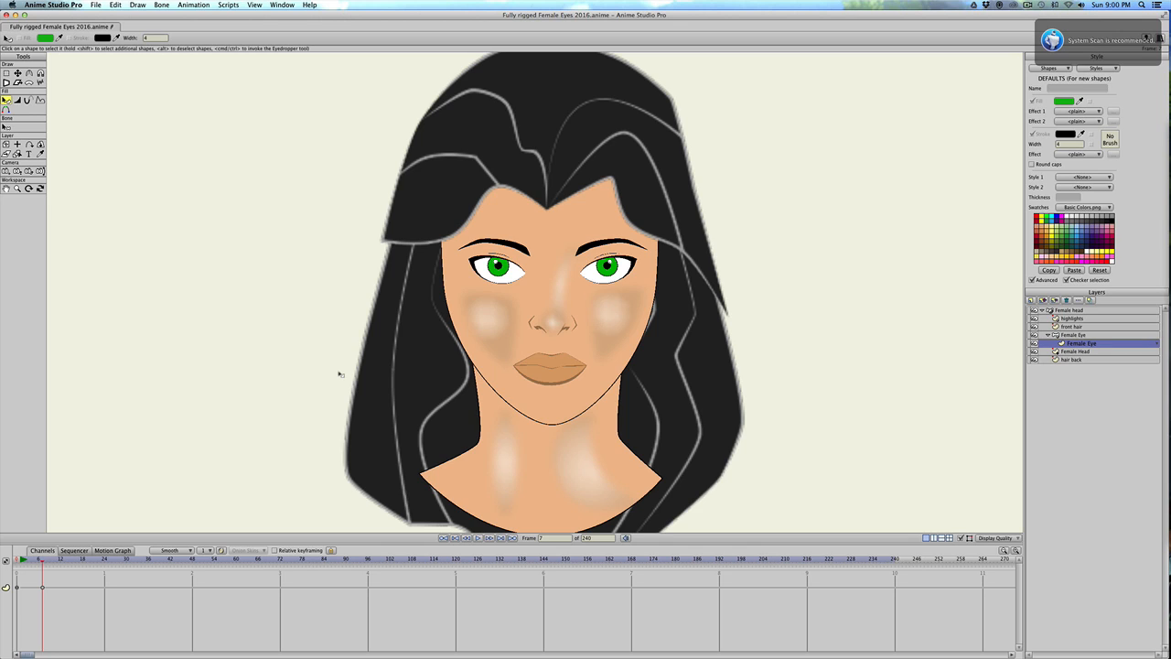
mouse_move(366, 371)
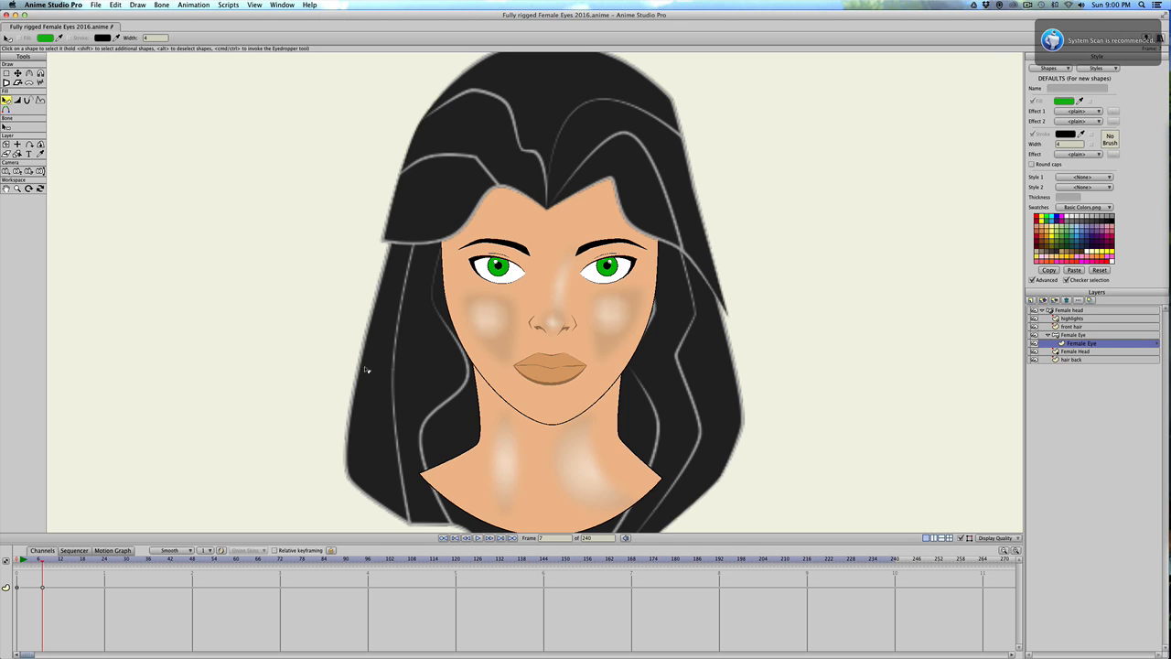
mouse_move(604, 384)
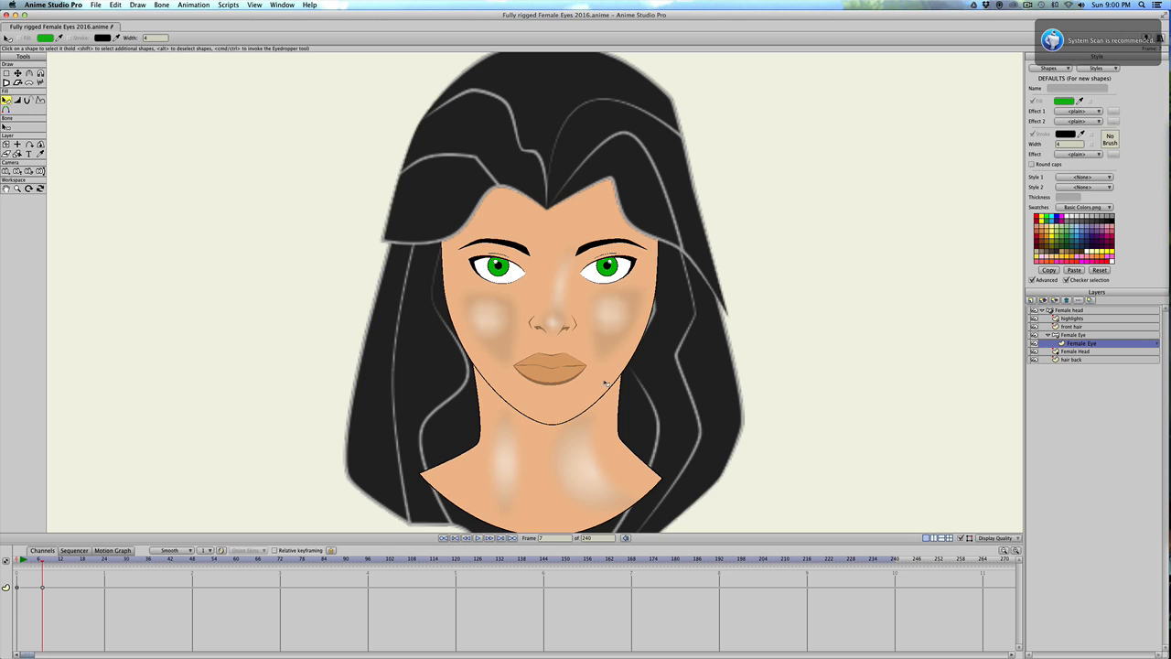
mouse_move(542, 363)
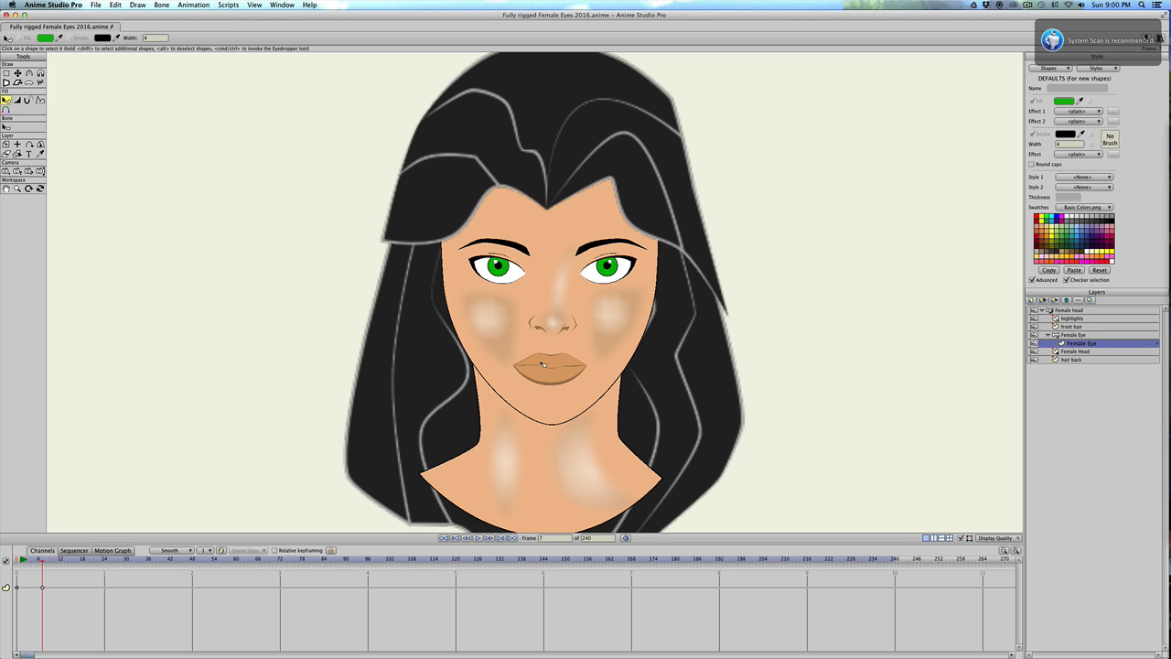
mouse_move(547, 357)
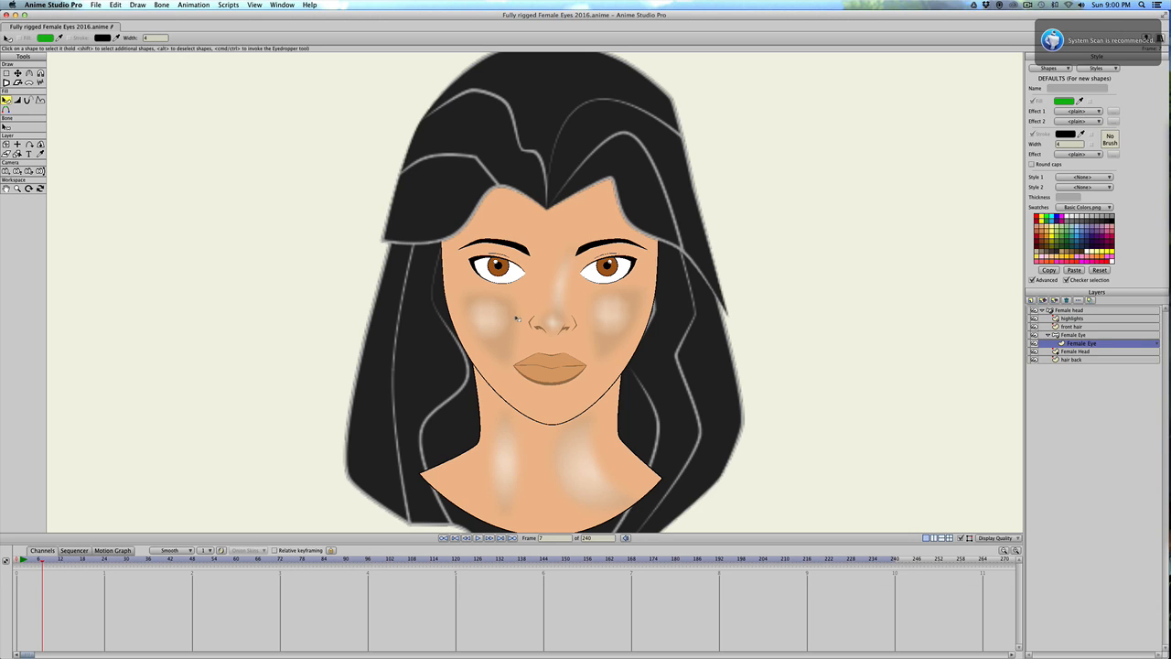
mouse_move(555, 405)
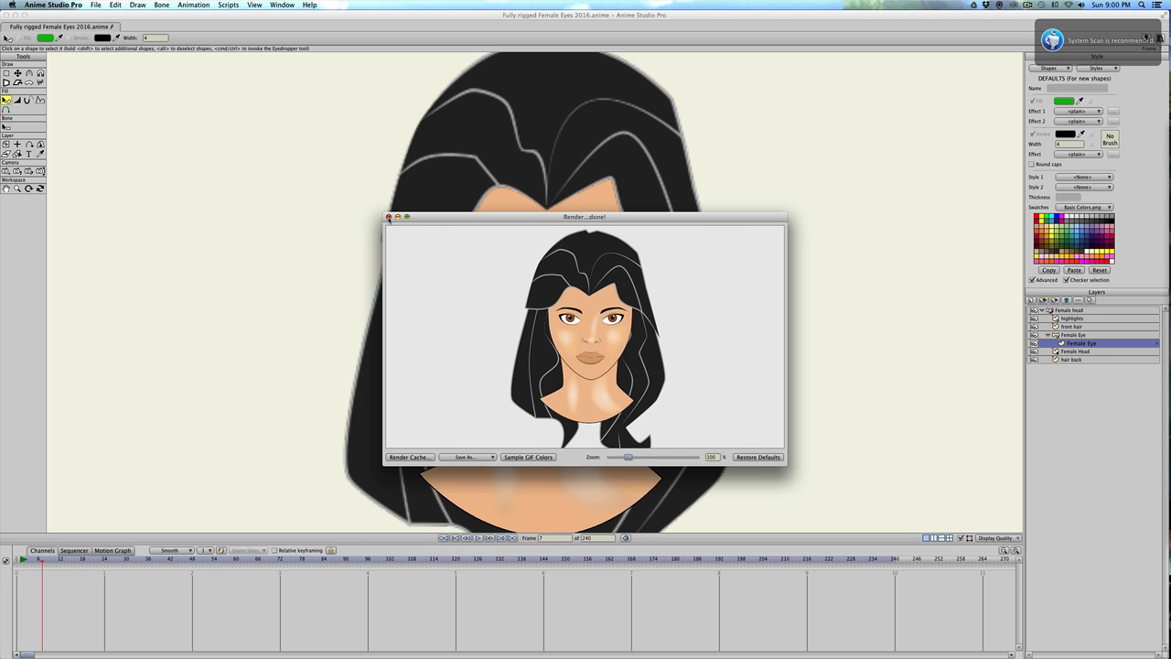
Step: Close the render preview after checking the female character's brown eyes
left_click(388, 216)
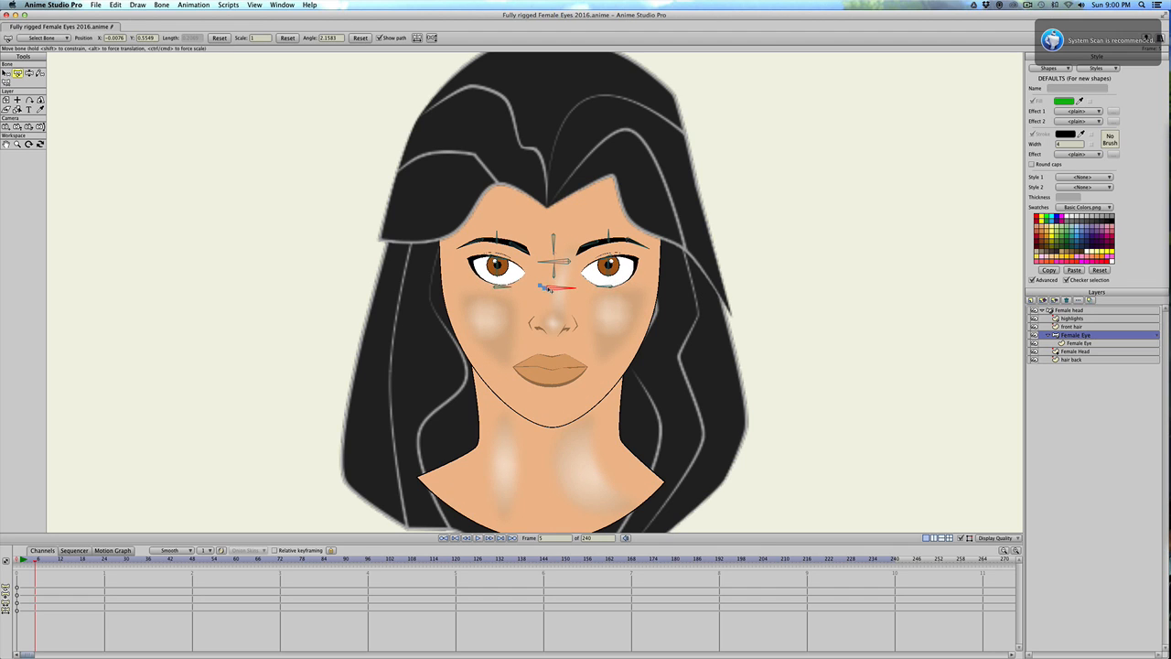
Step: Drag the female eye control bone up, then nudge it back to adjust her eyes
left_click_drag(554, 288, 553, 252)
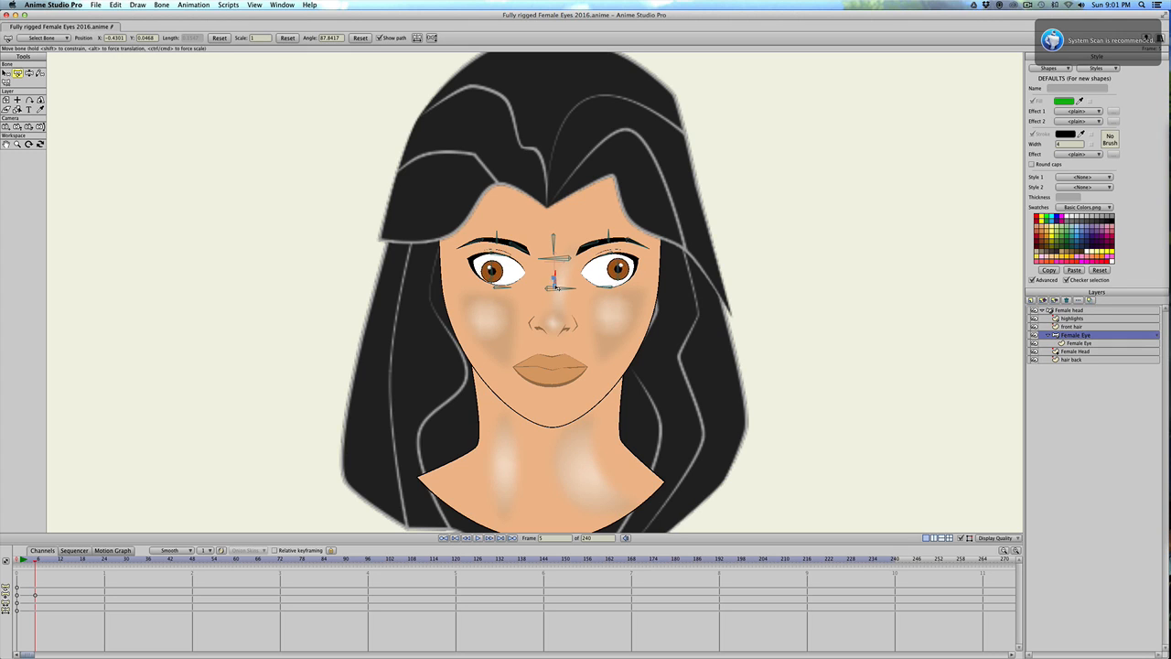
left_click_drag(553, 276, 554, 283)
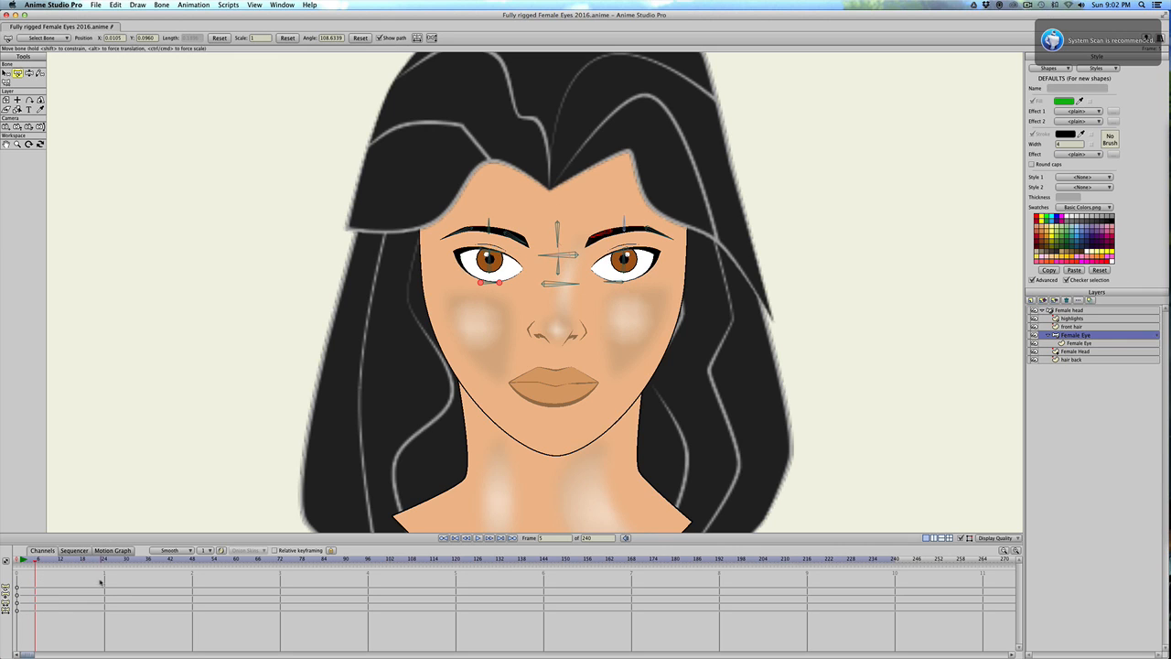
mouse_move(468, 362)
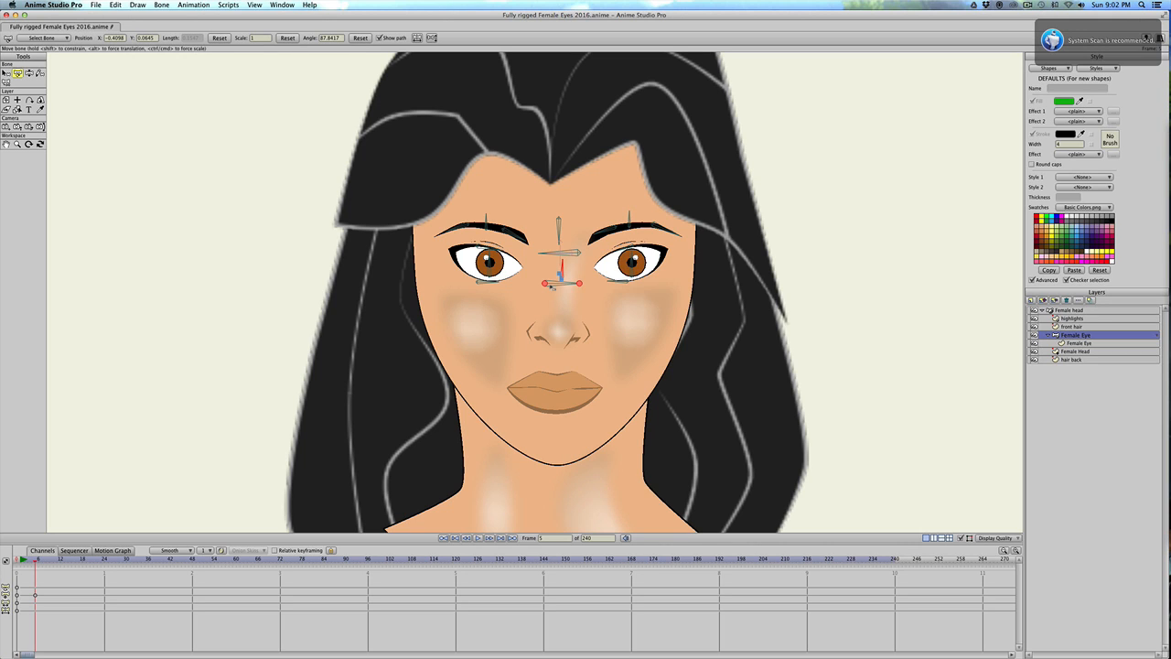
Step: Drag the central eye bone to pop her eyes wide and raise her brows, then back to neutral
left_click_drag(546, 283, 559, 220)
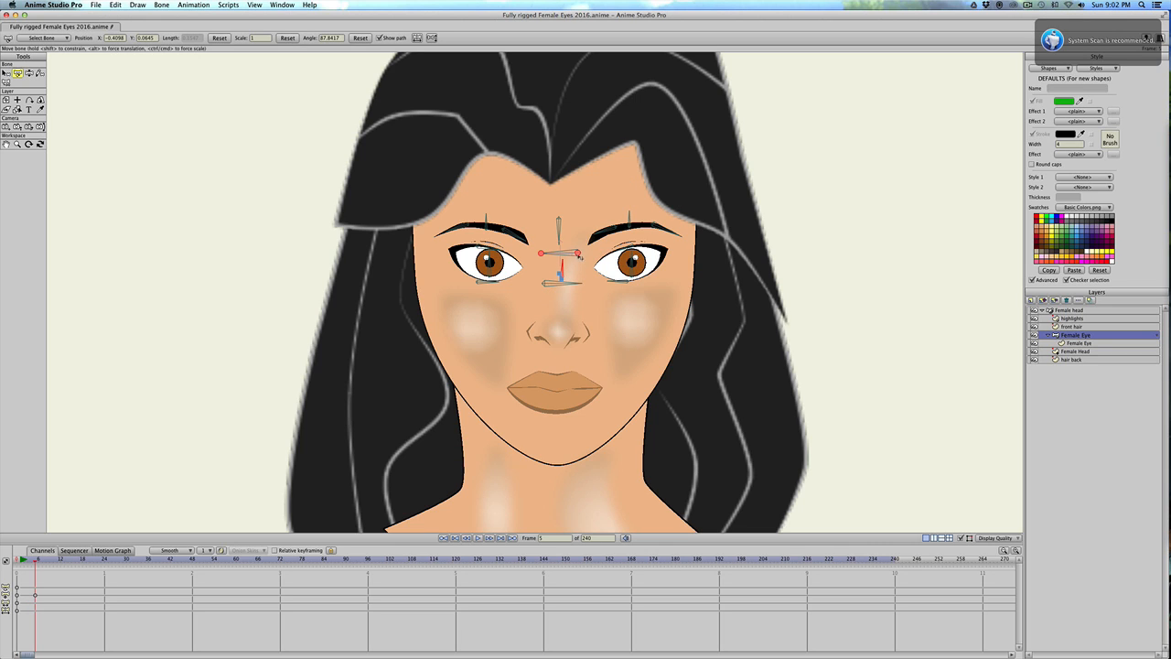
left_click_drag(567, 265, 579, 249)
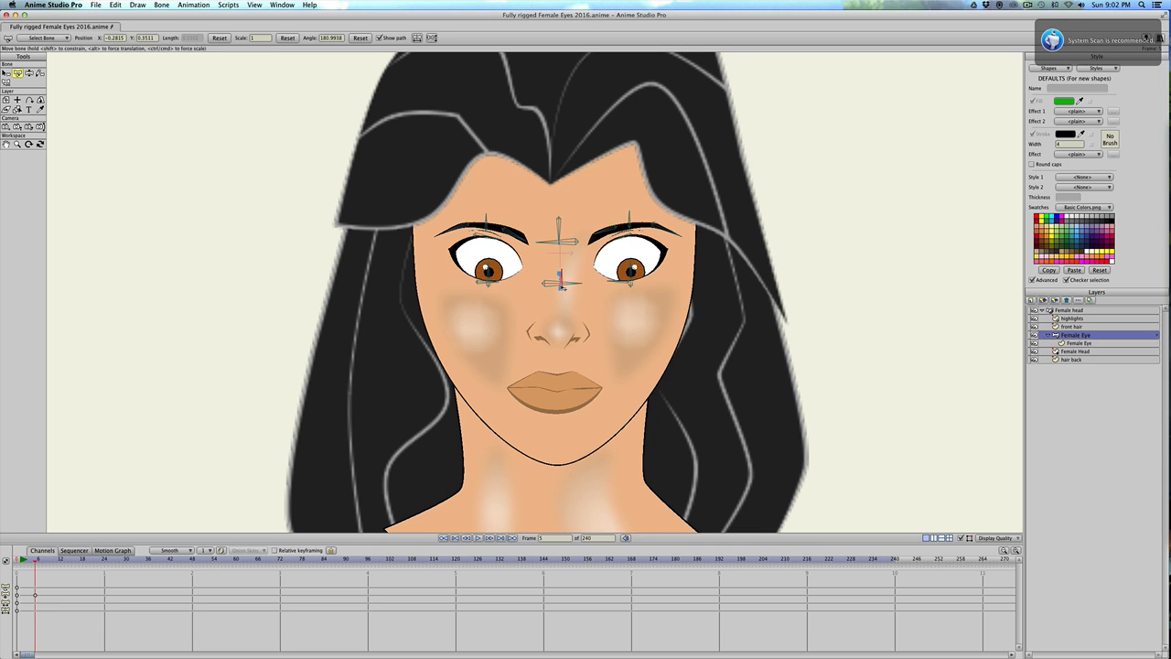
left_click_drag(561, 283, 563, 265)
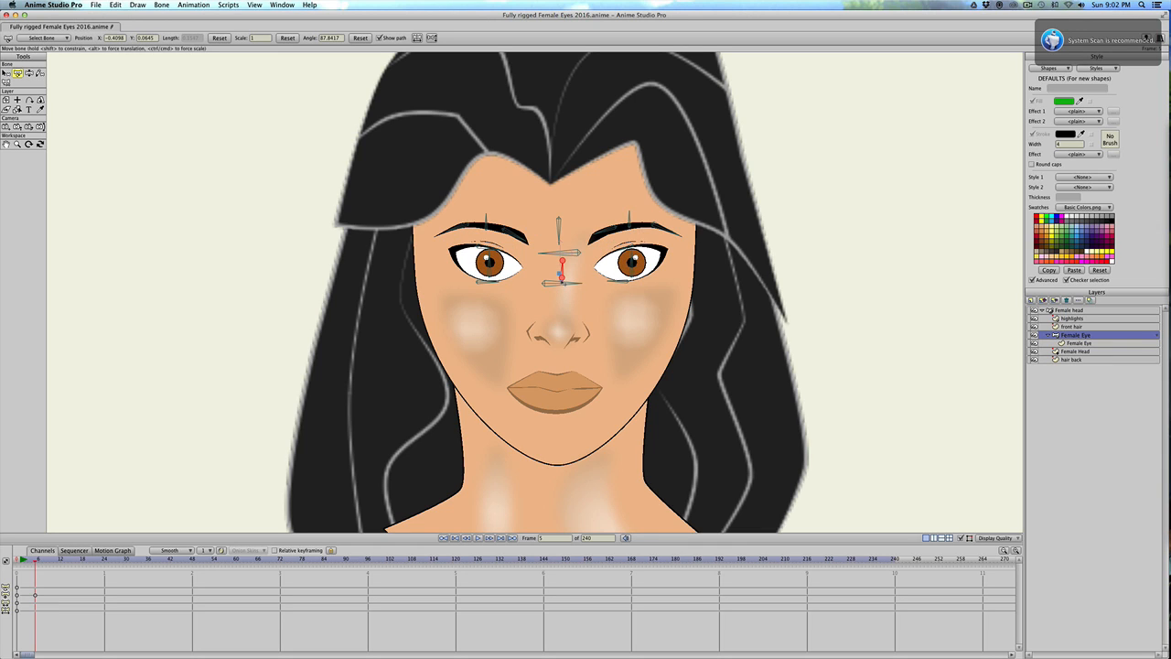